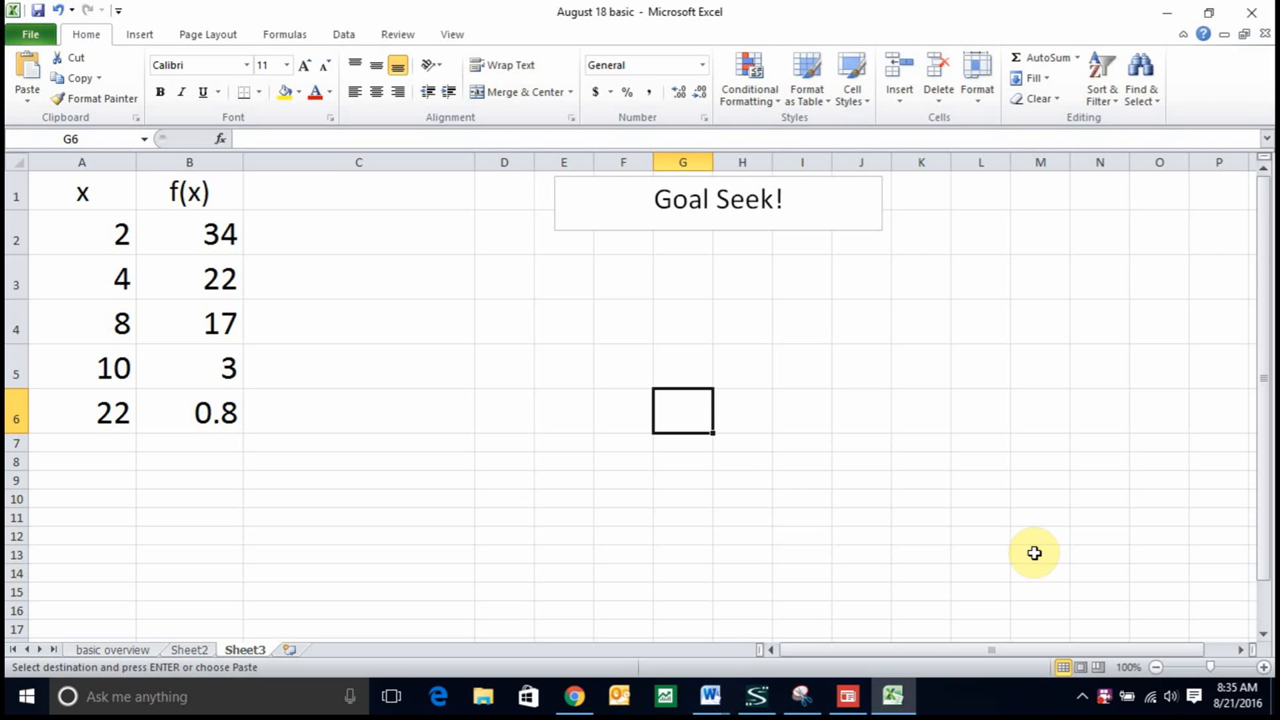
mouse_move(519, 398)
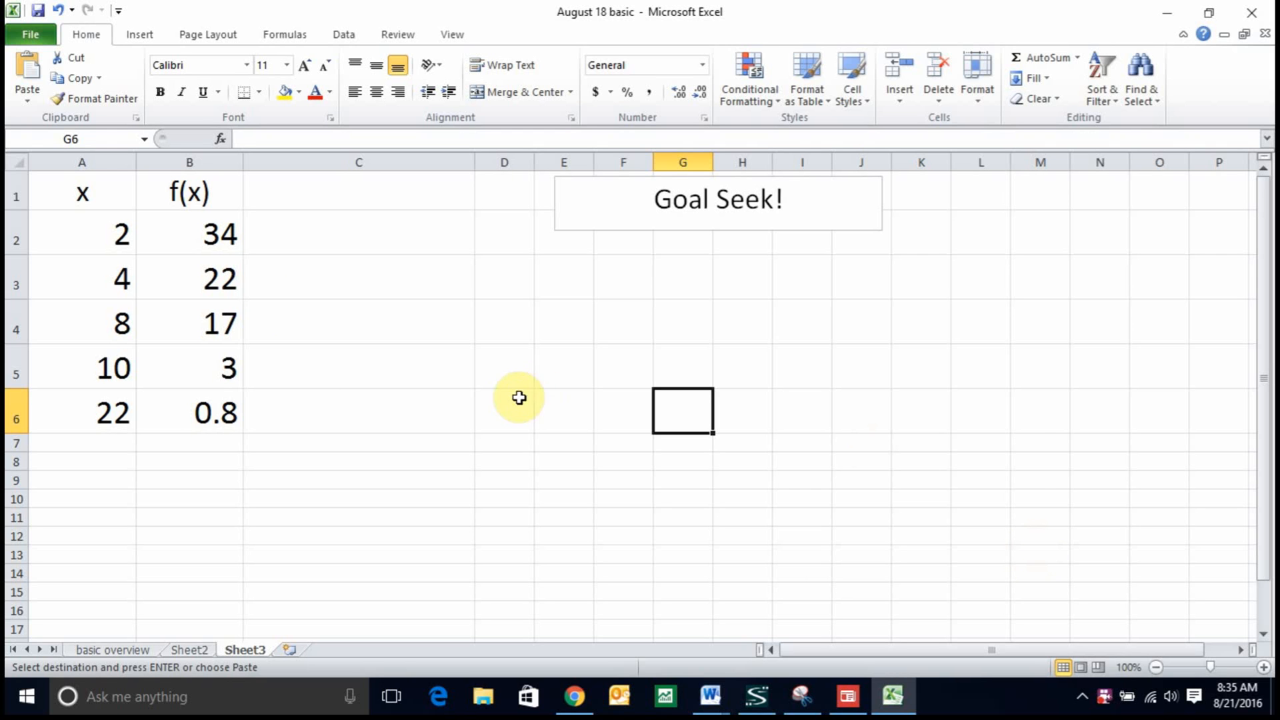
Step: Insert a marker-only scatter chart of f(x) versus x from A1:B6
left_click_drag(81, 194, 189, 280)
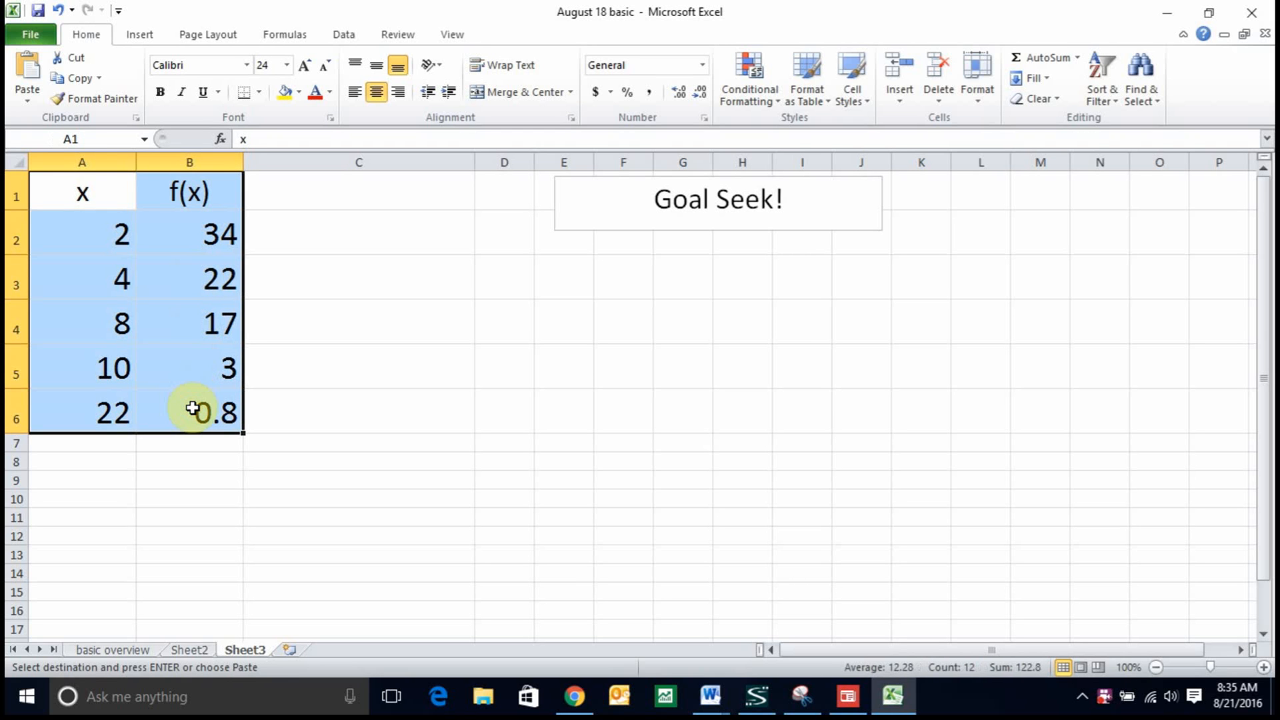
mouse_move(167, 65)
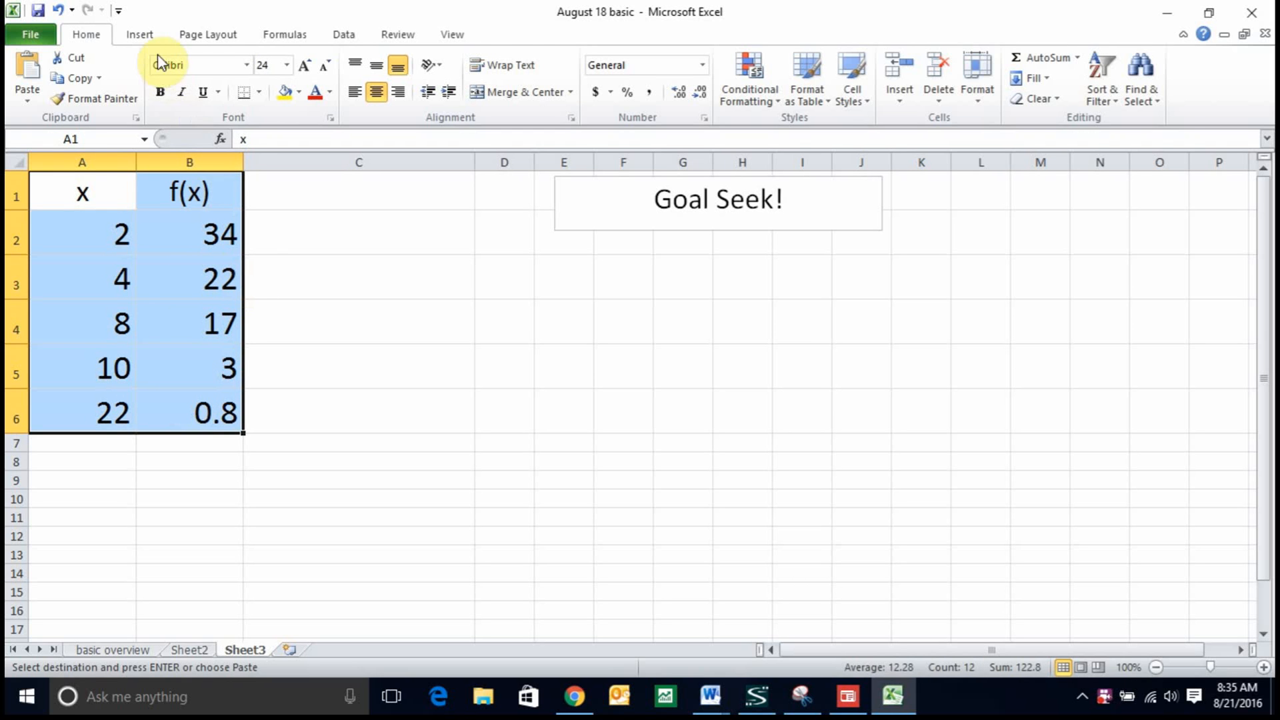
left_click(139, 34)
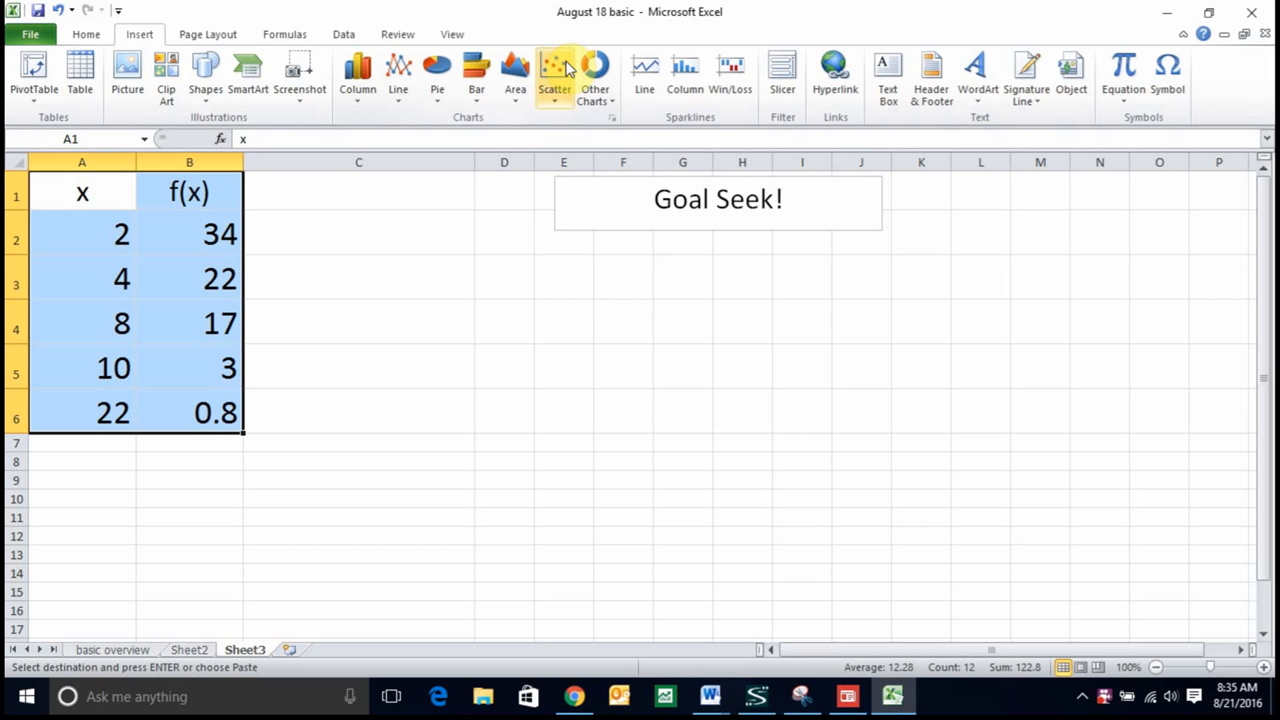
left_click(554, 73)
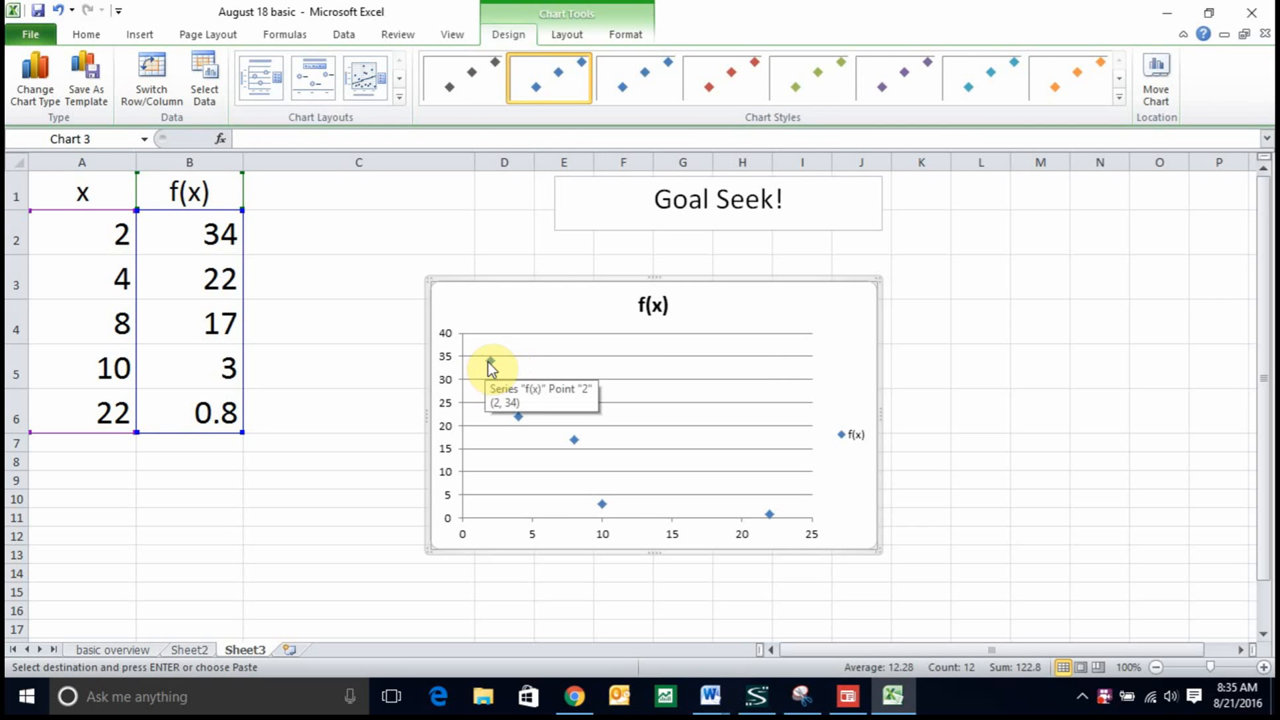
Step: Add an exponential trendline to the f(x) series, displaying its equation and R-squared value
right_click(490, 363)
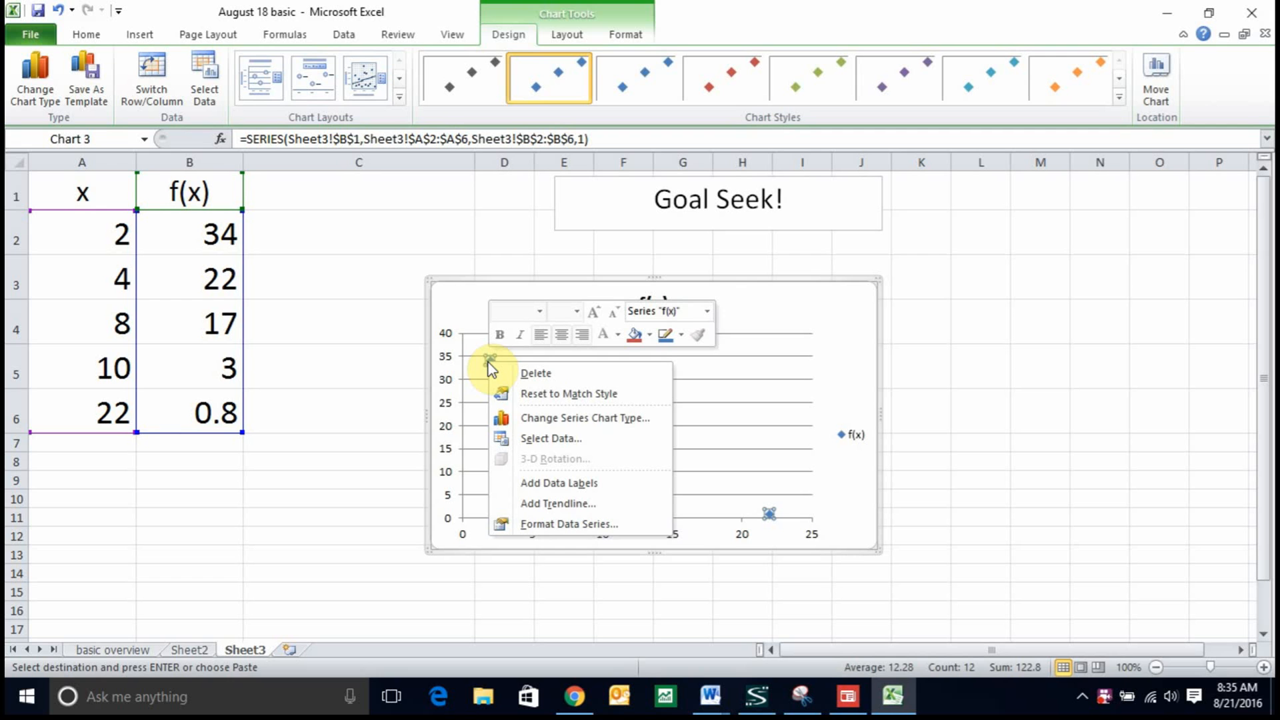
mouse_move(558, 503)
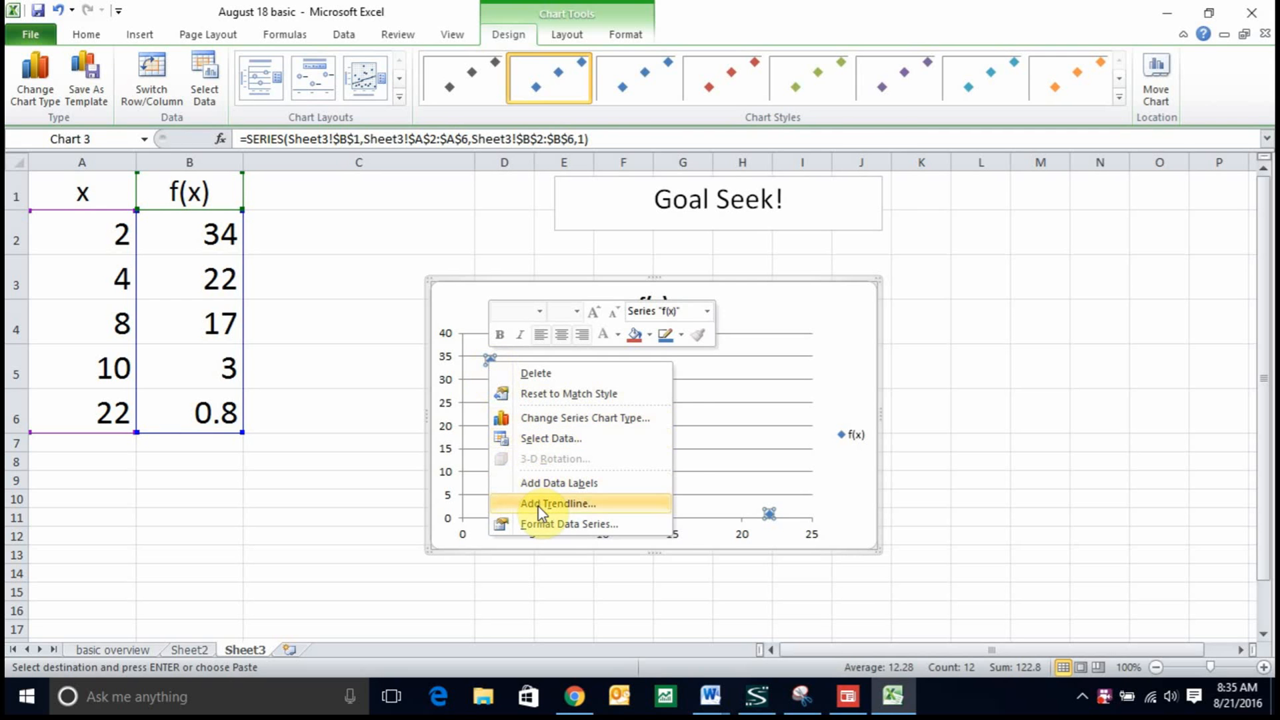
left_click(558, 503)
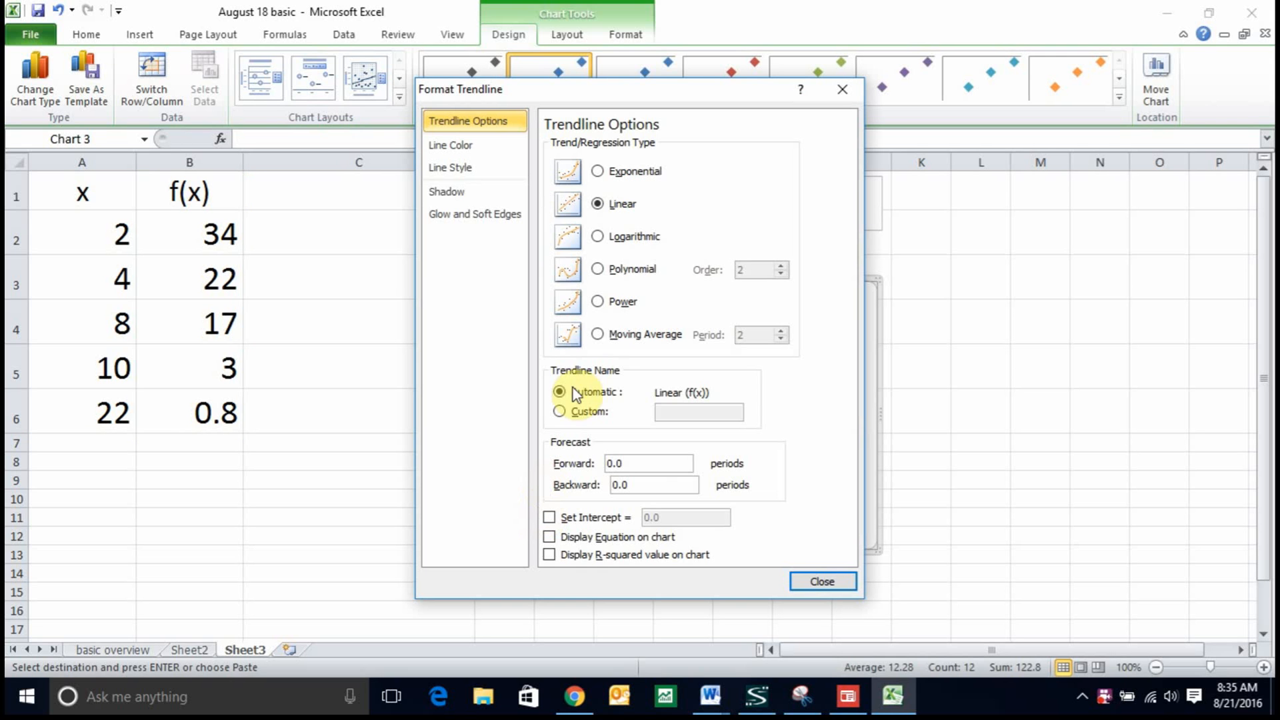
mouse_move(606, 178)
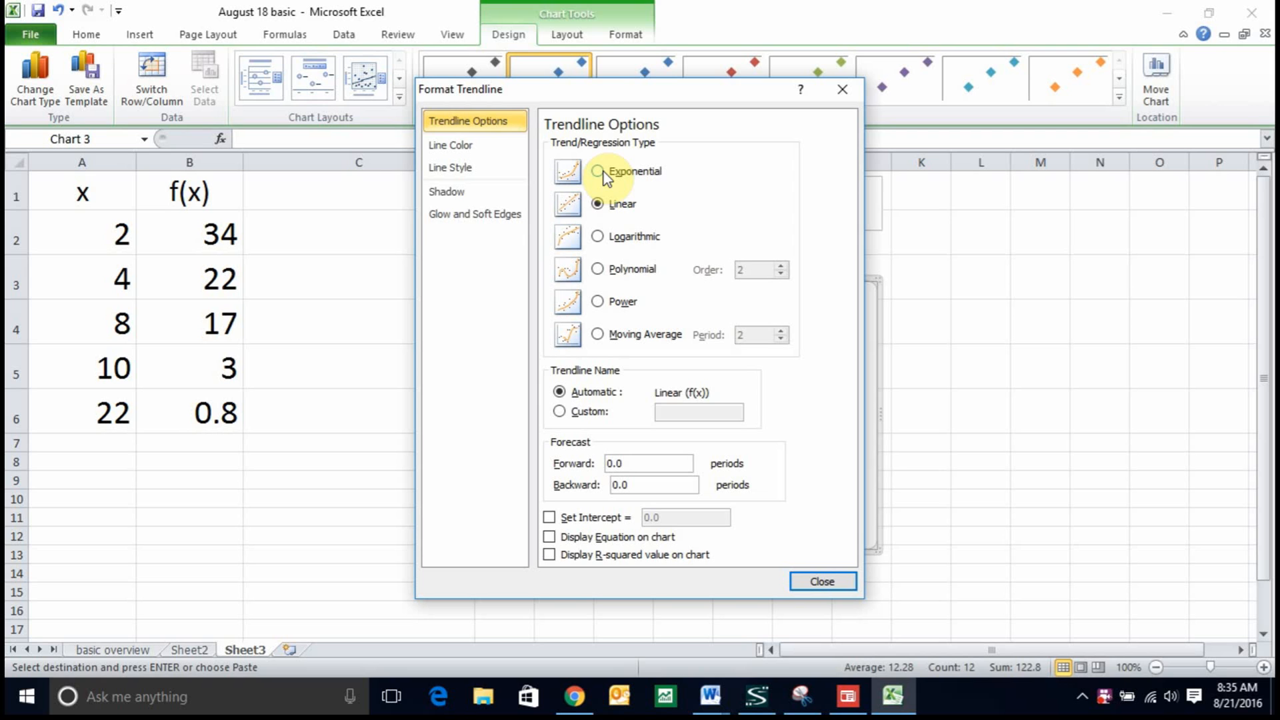
left_click(597, 171)
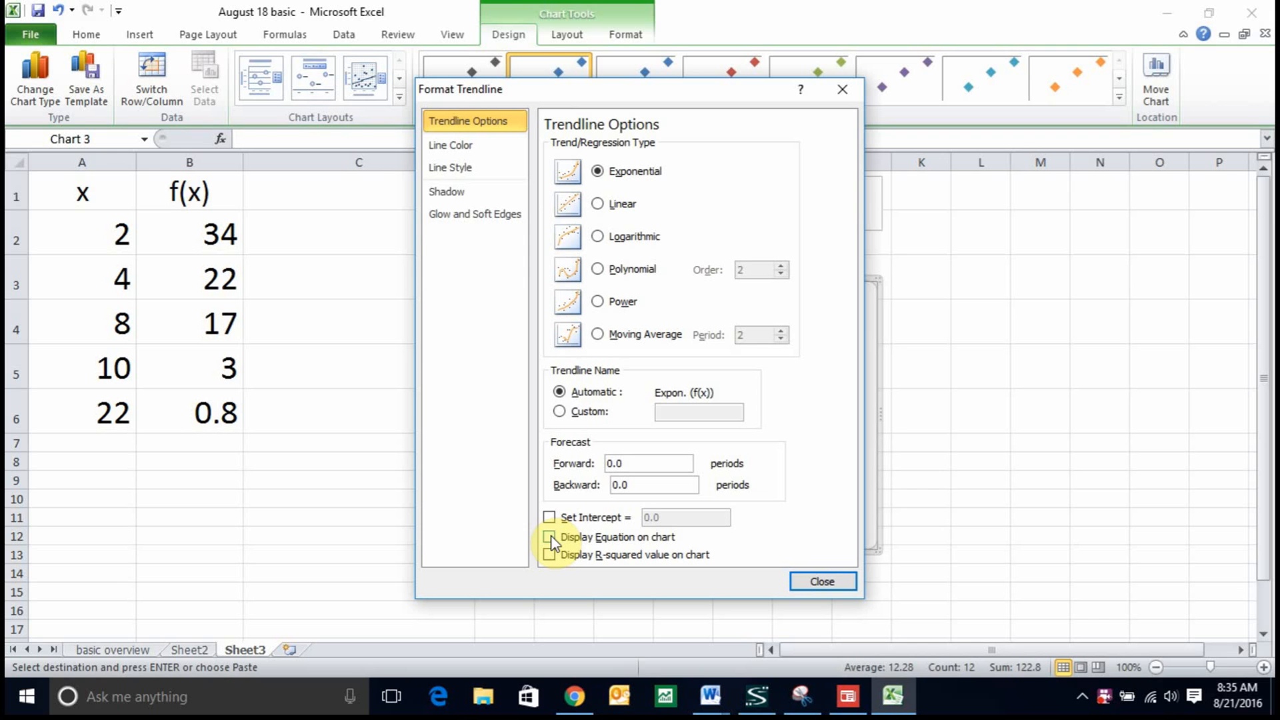
left_click(549, 536)
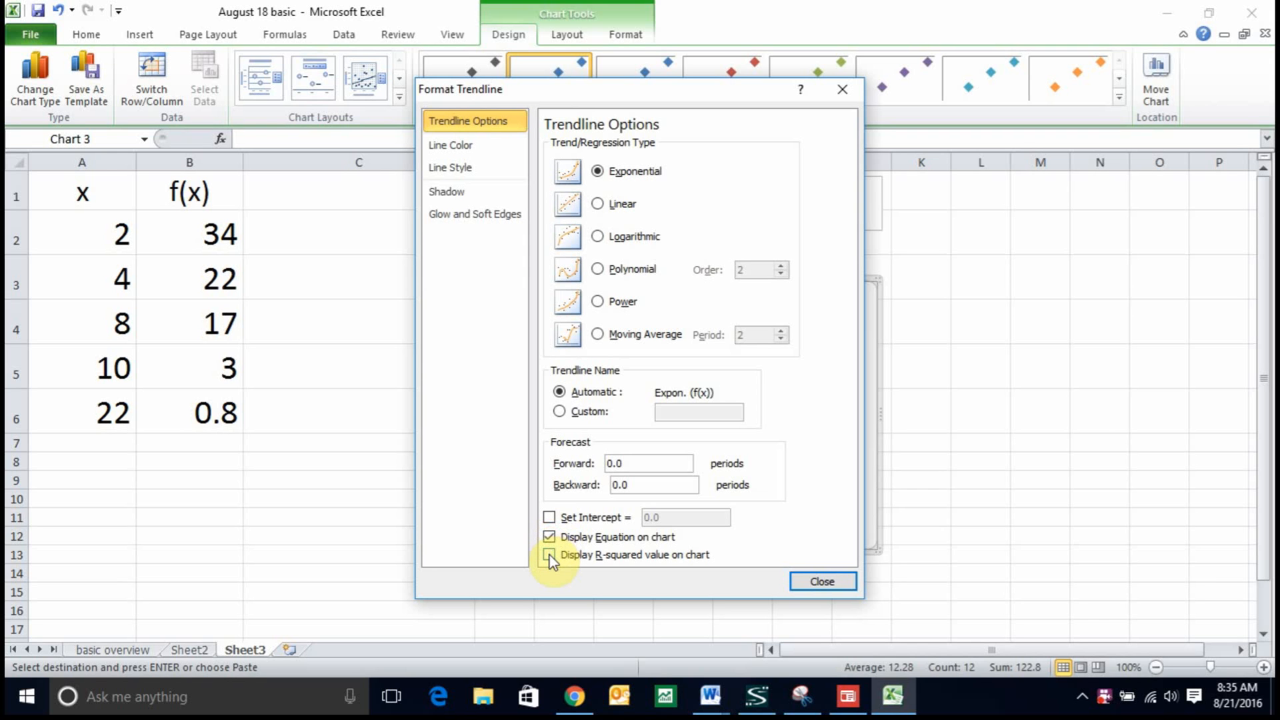
left_click(549, 554)
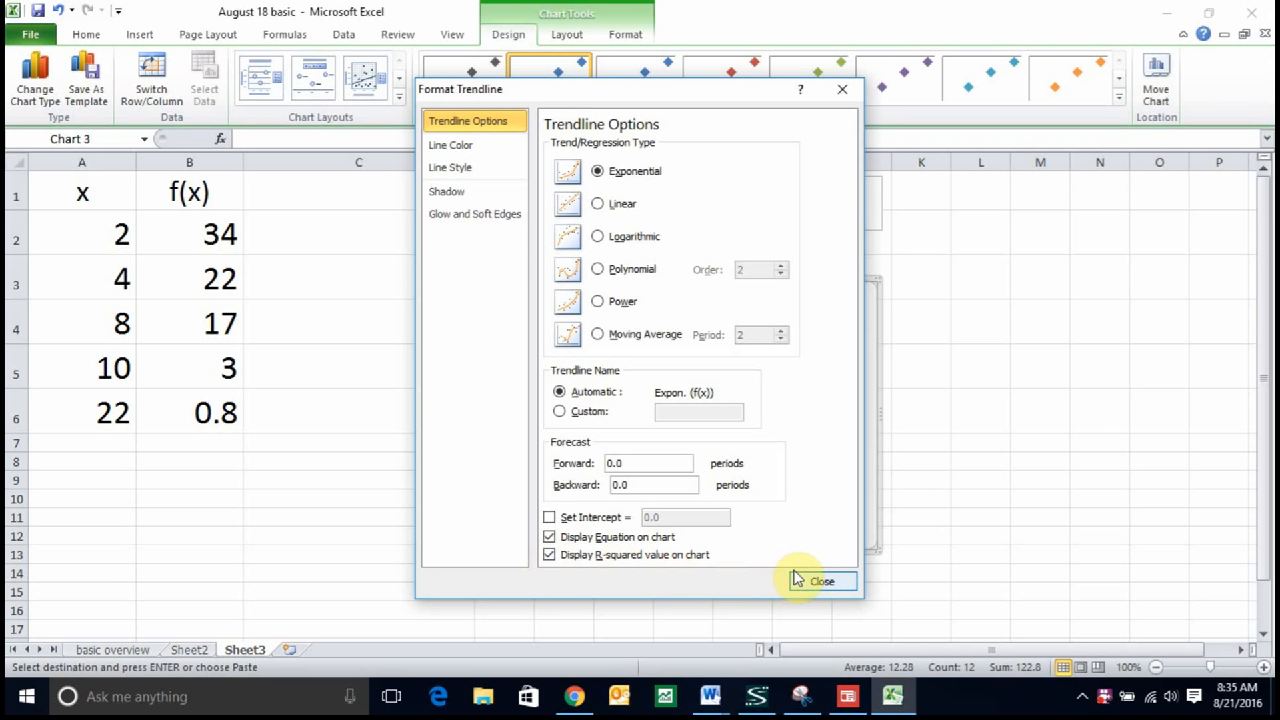
Step: Close Format Trendline so the chart shows y = 45.858e^-0.191x and R² = 0.9009
left_click(821, 581)
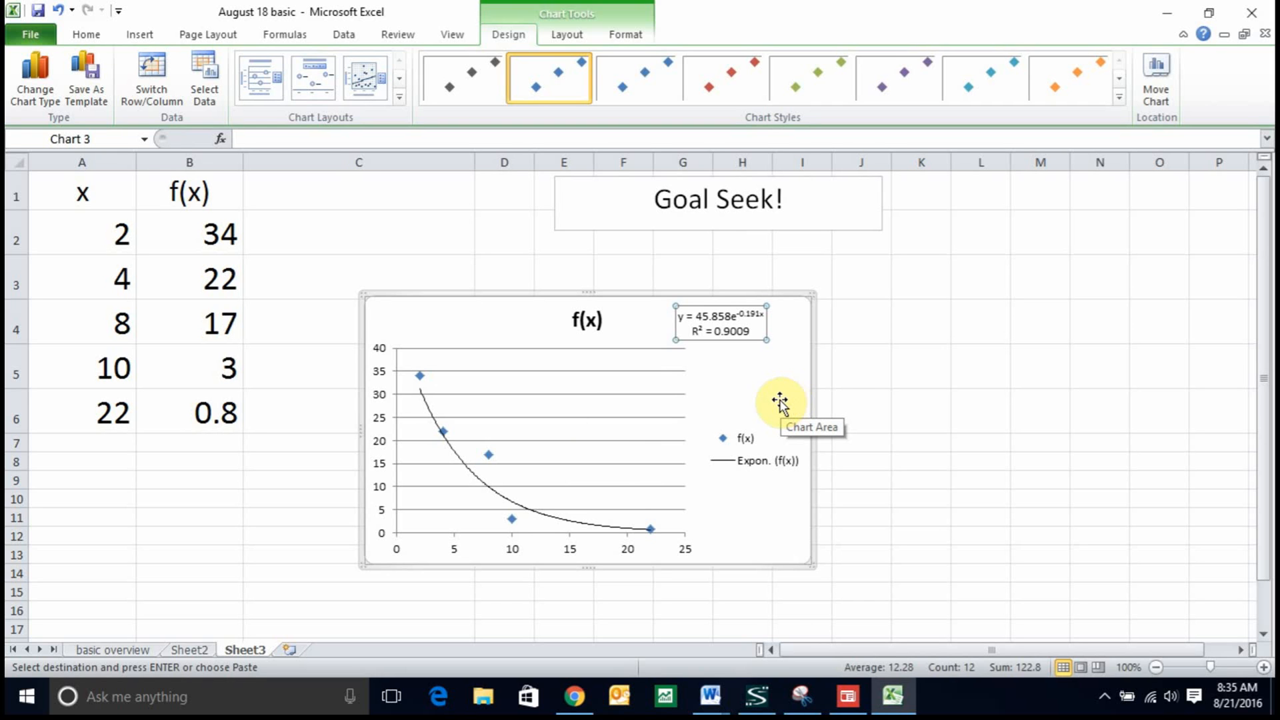
mouse_move(785, 397)
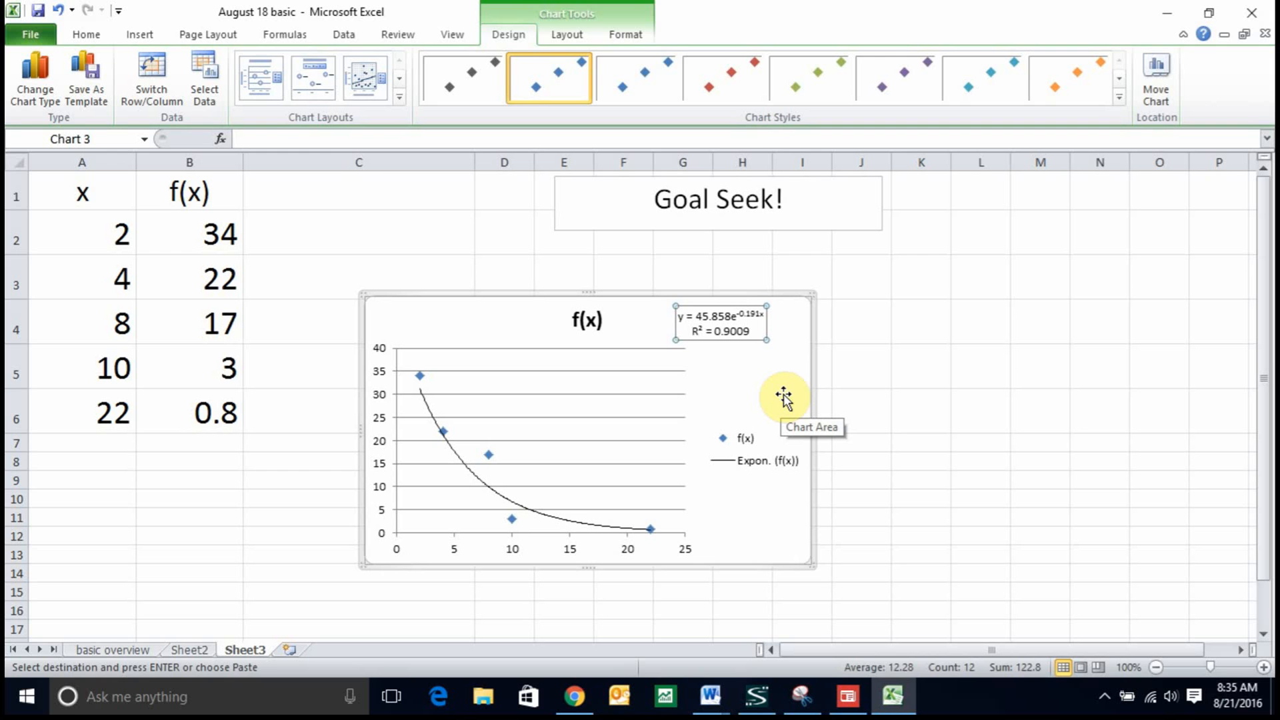
left_click(358, 188)
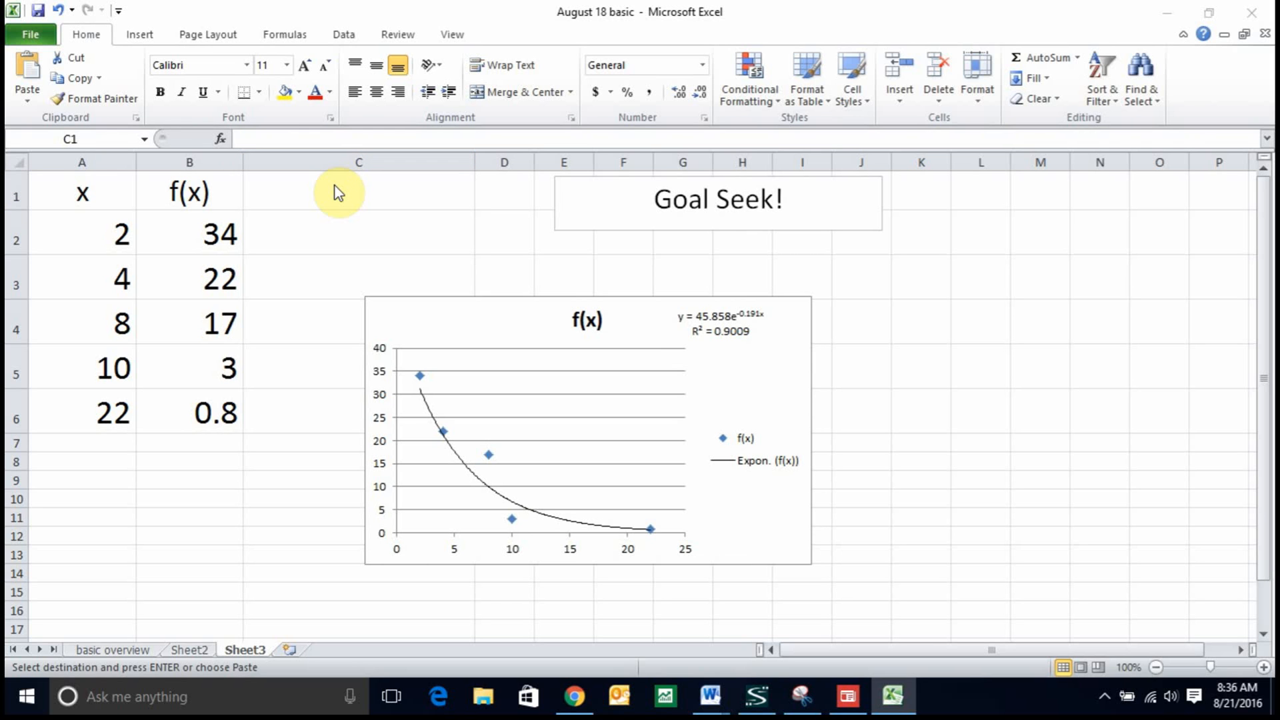
Step: Enter 'Predicted values for f(x)' as the heading in C1
left_click(357, 193)
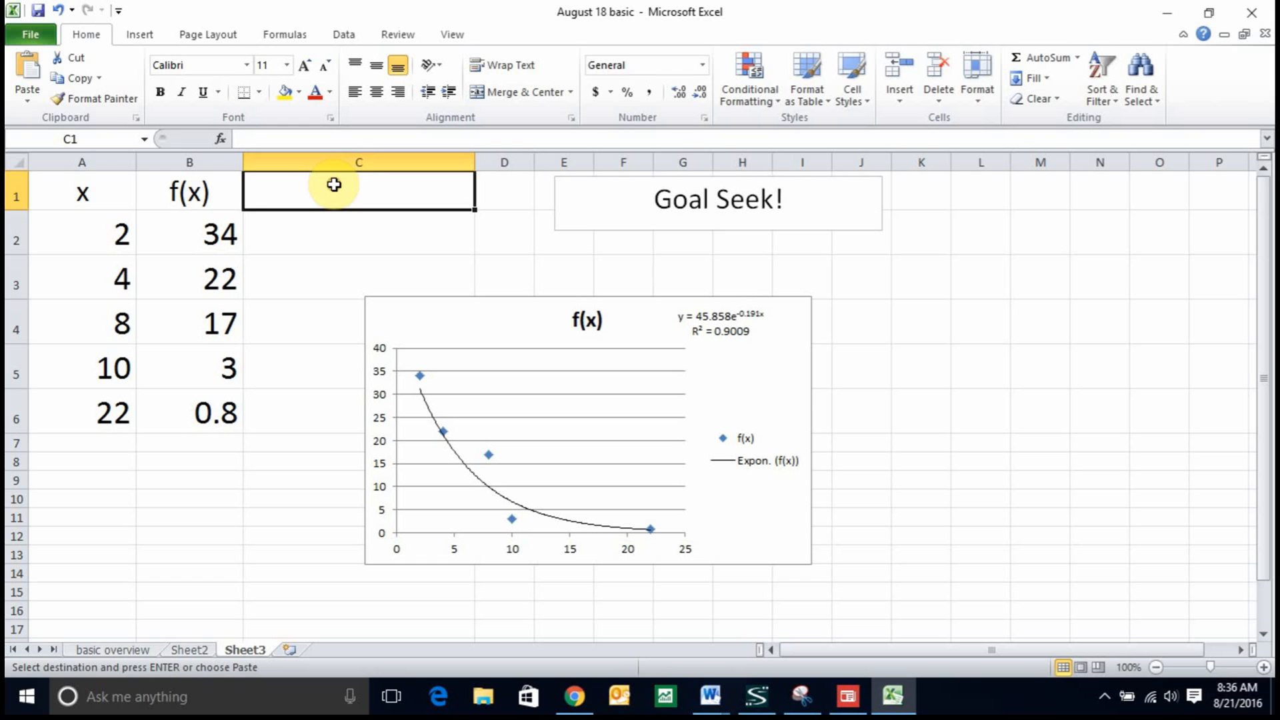
type("Predi")
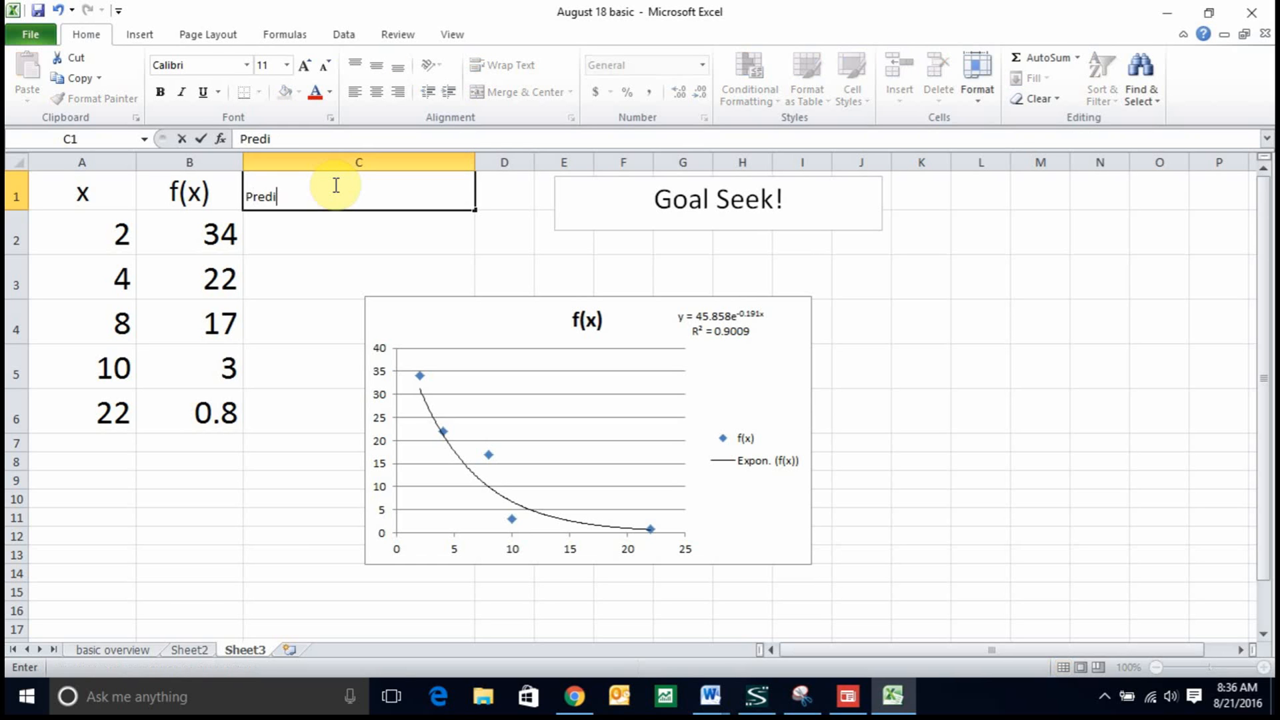
type("cted v")
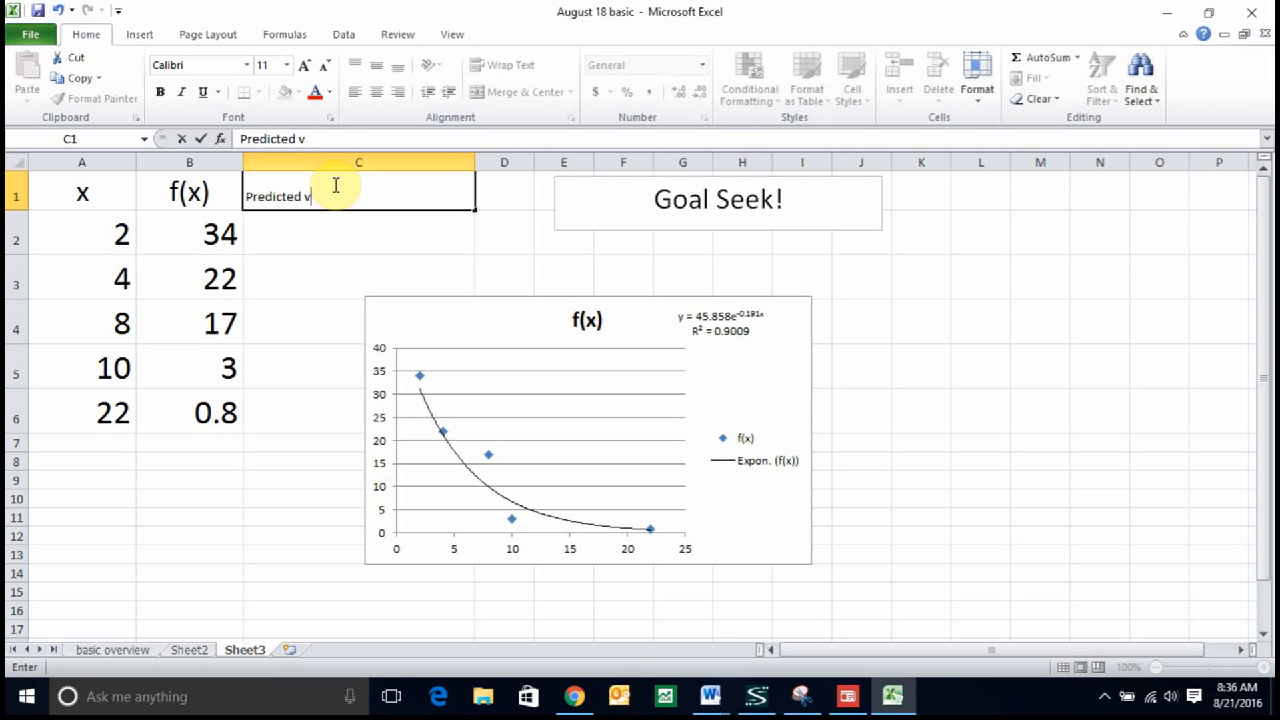
type("alues for f")
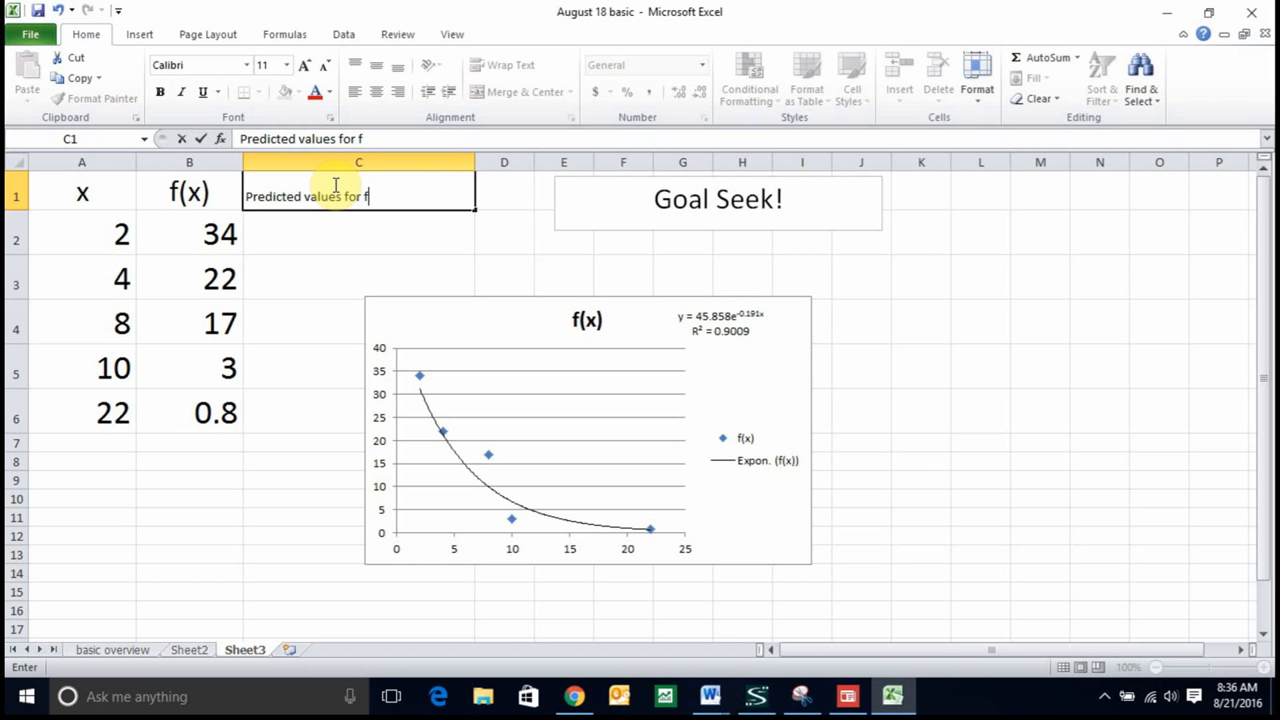
type("(x)")
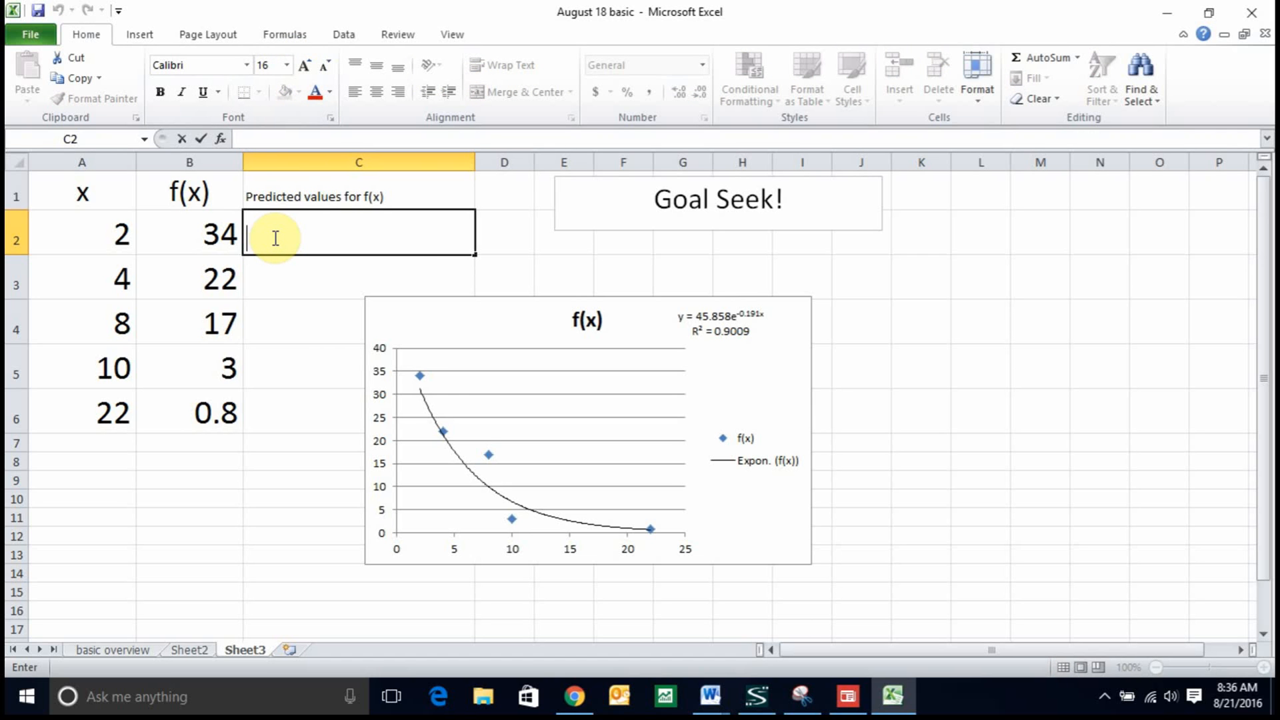
Step: Enter =45.858*EXP(-0.19*A2) in C2, giving the first predicted value 31.3605165
type("=")
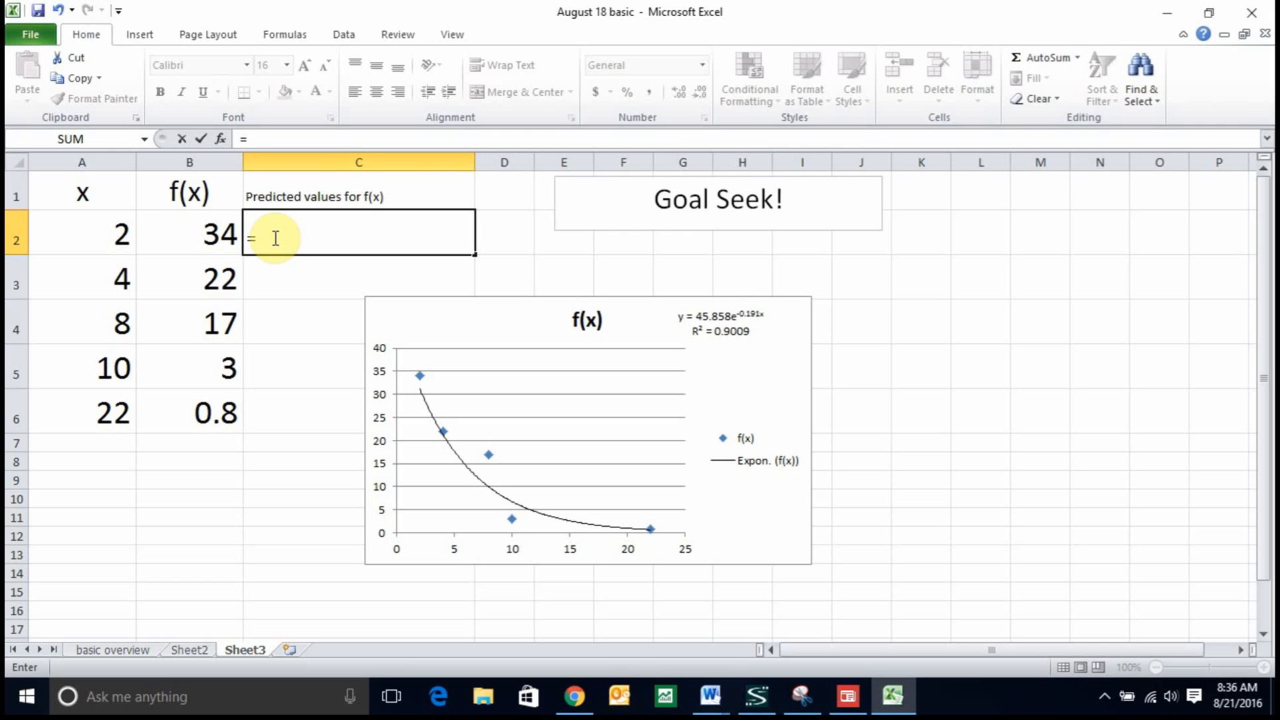
type("45.")
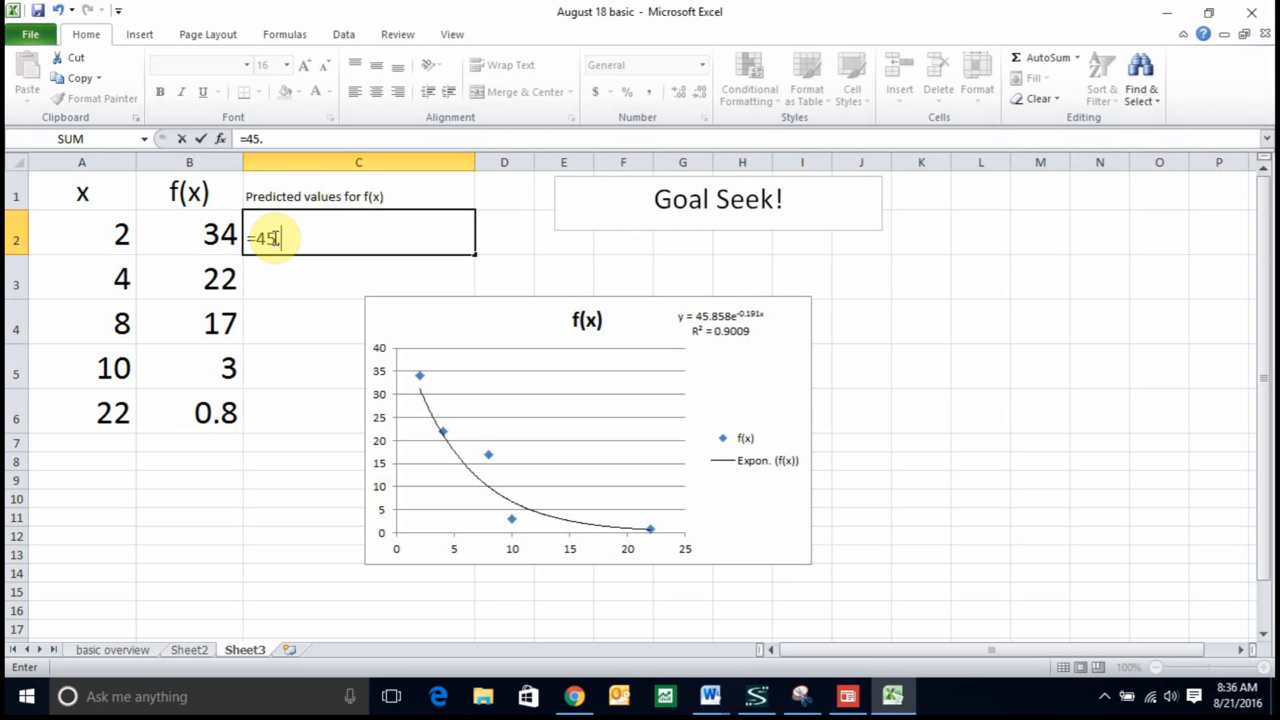
type("858")
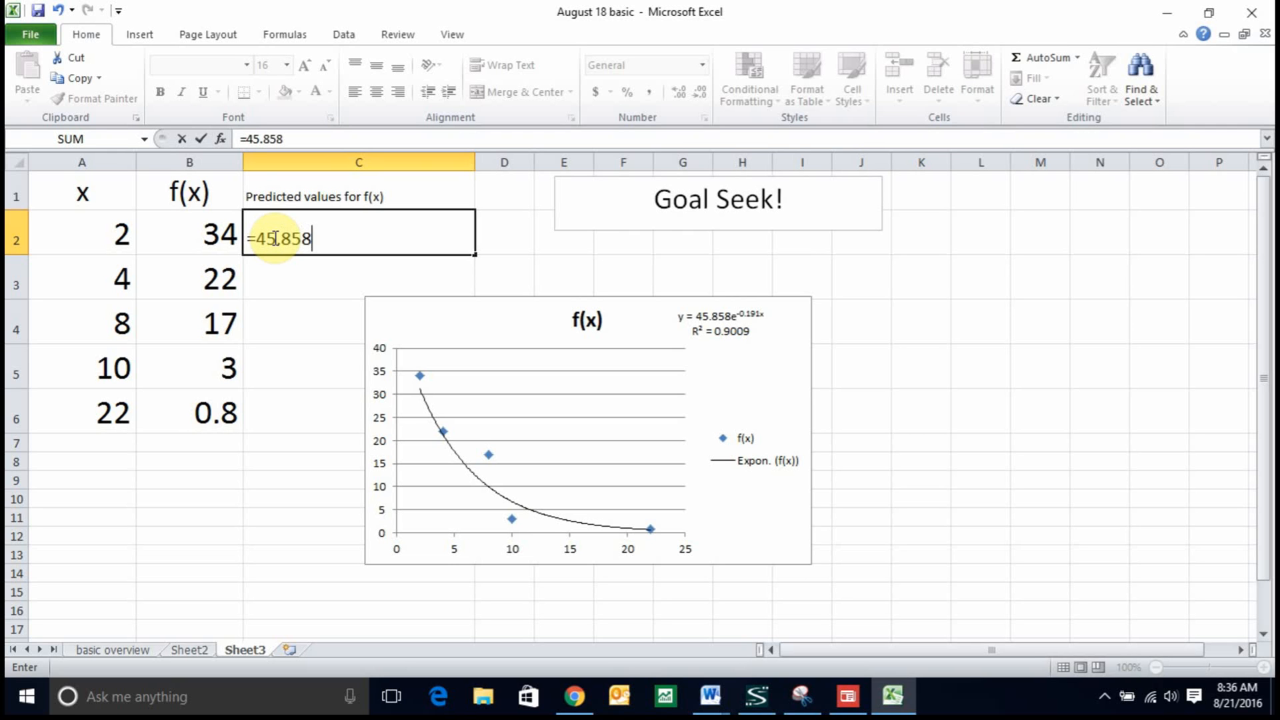
type("*")
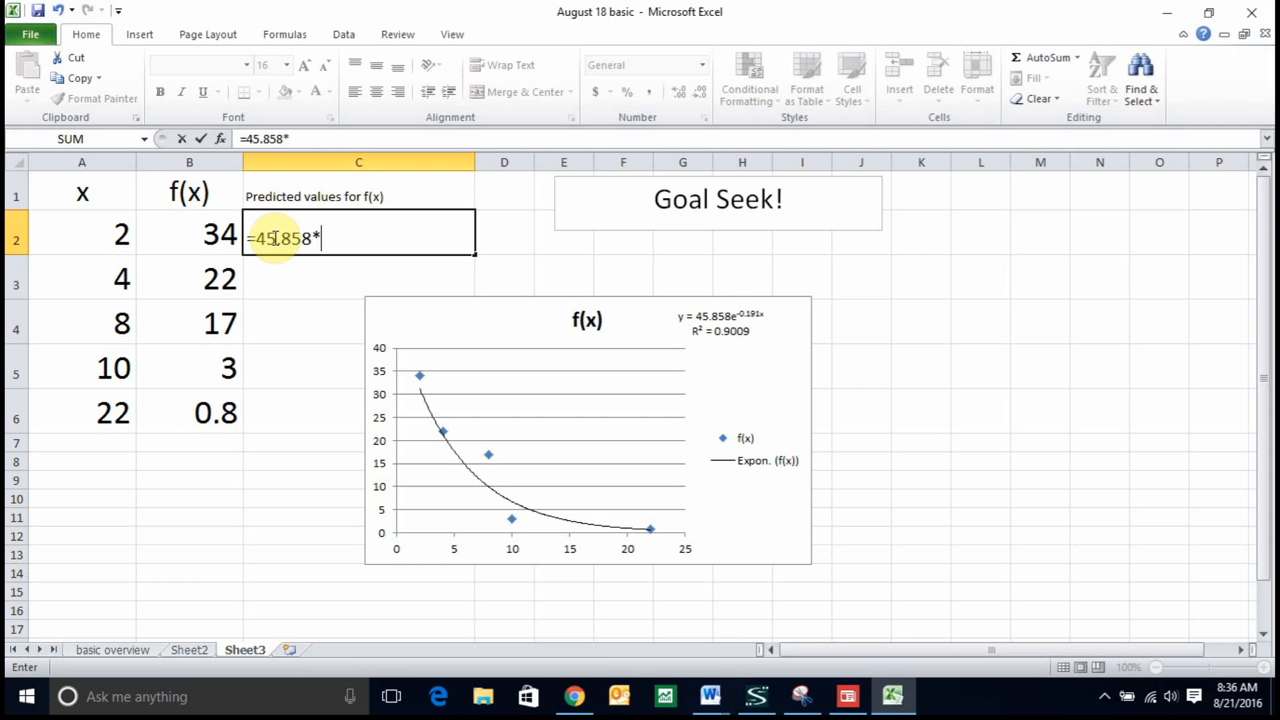
type("e")
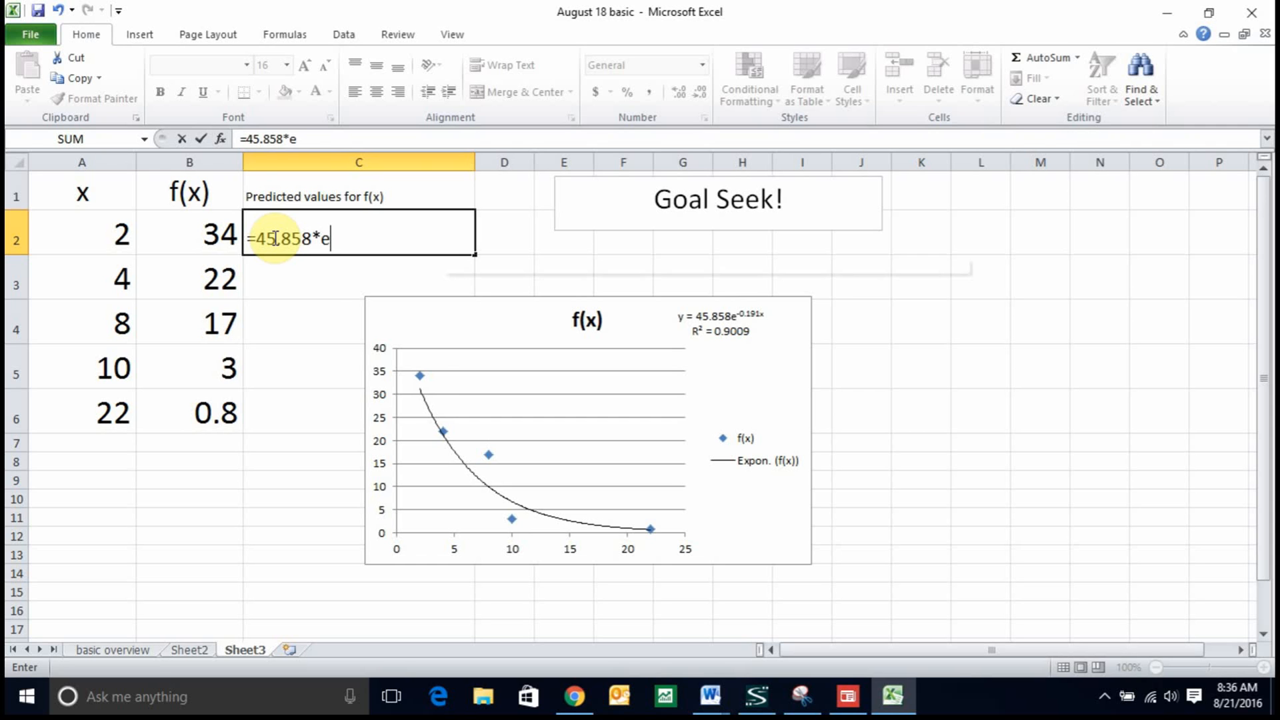
type("xp")
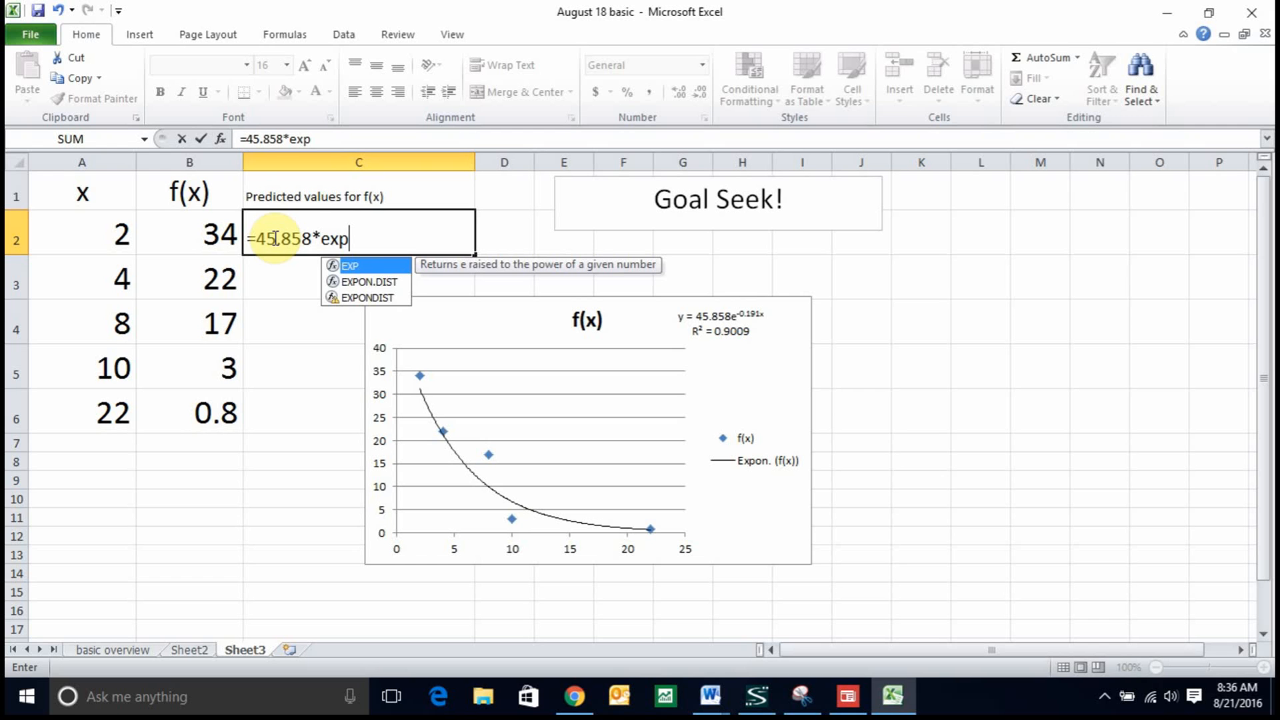
mouse_move(367, 282)
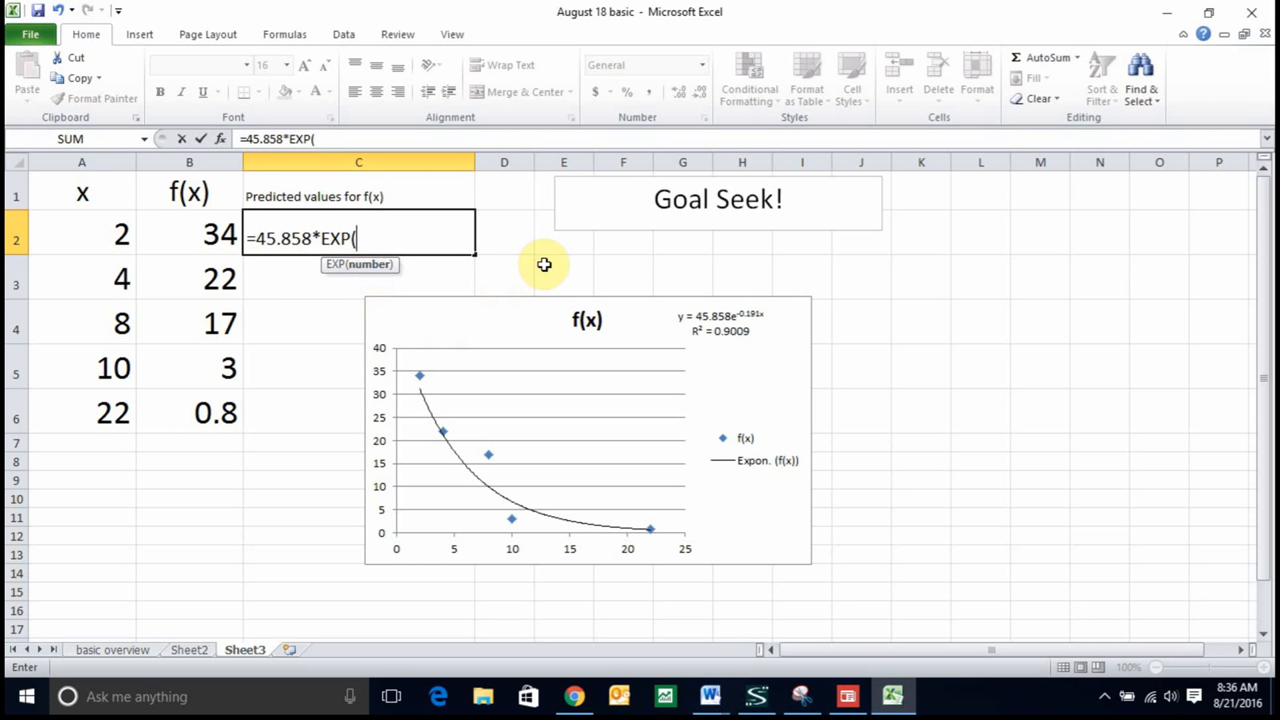
type("-")
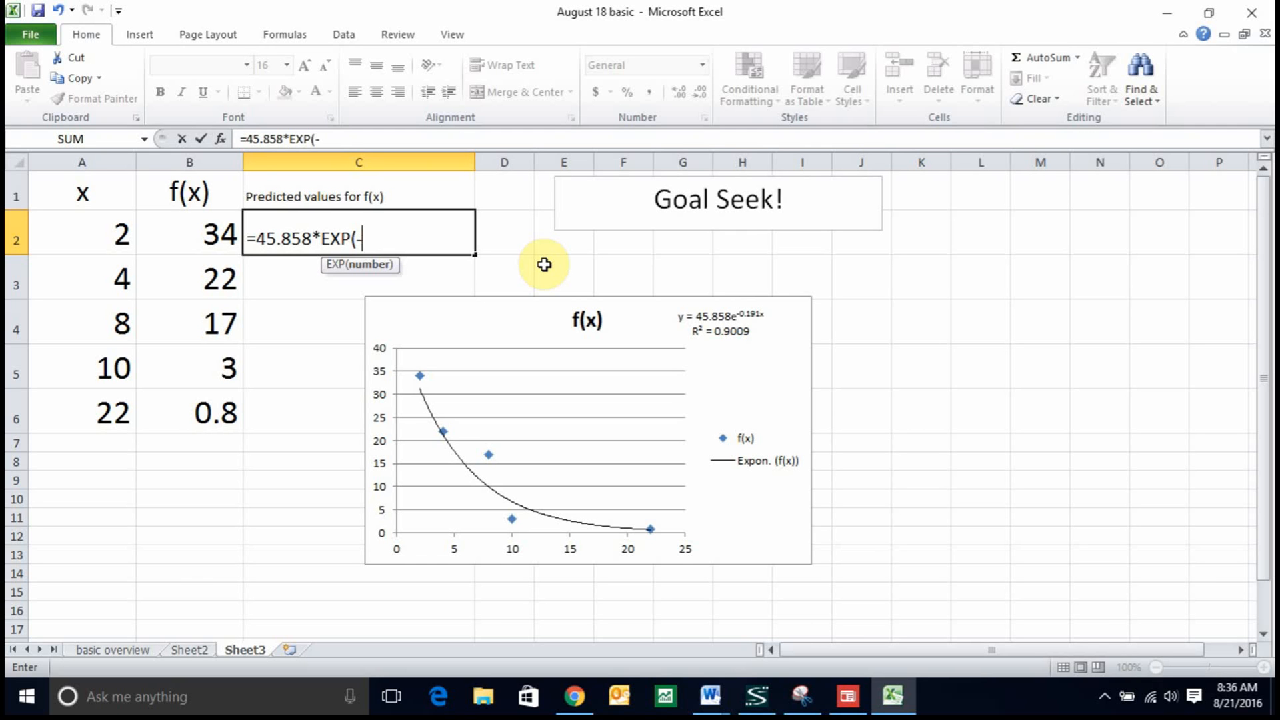
type("0.19")
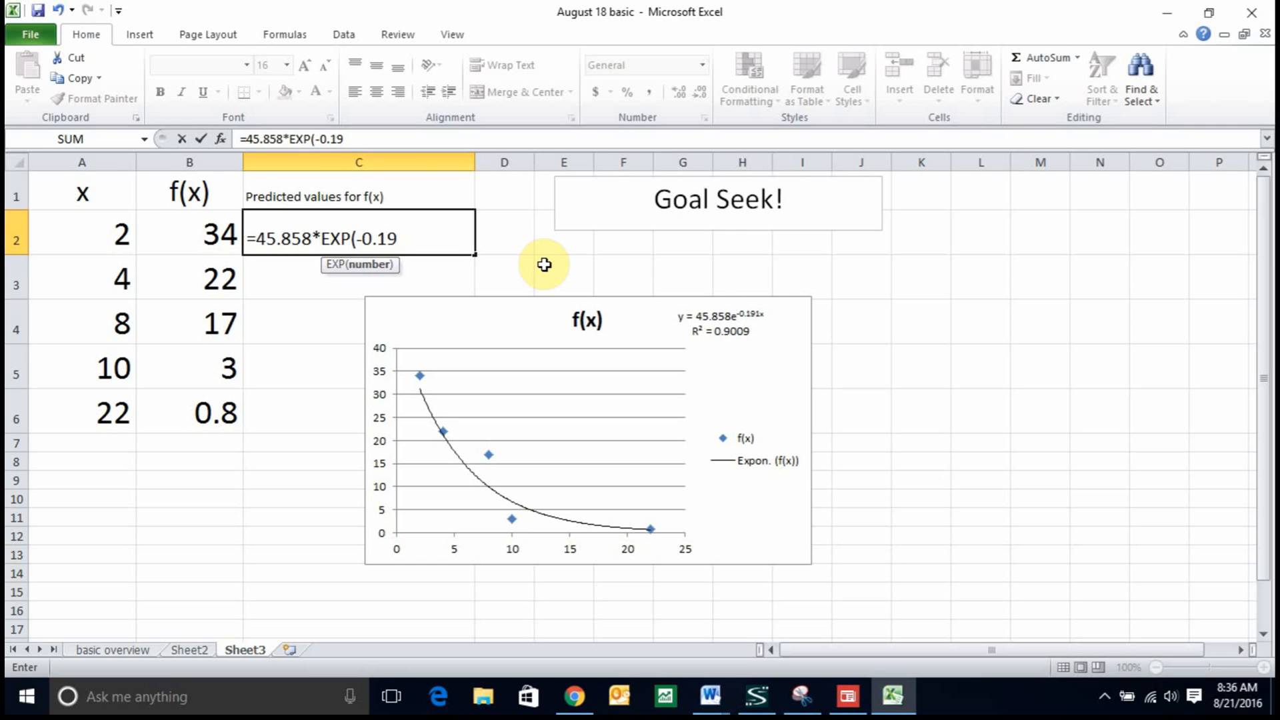
type("*")
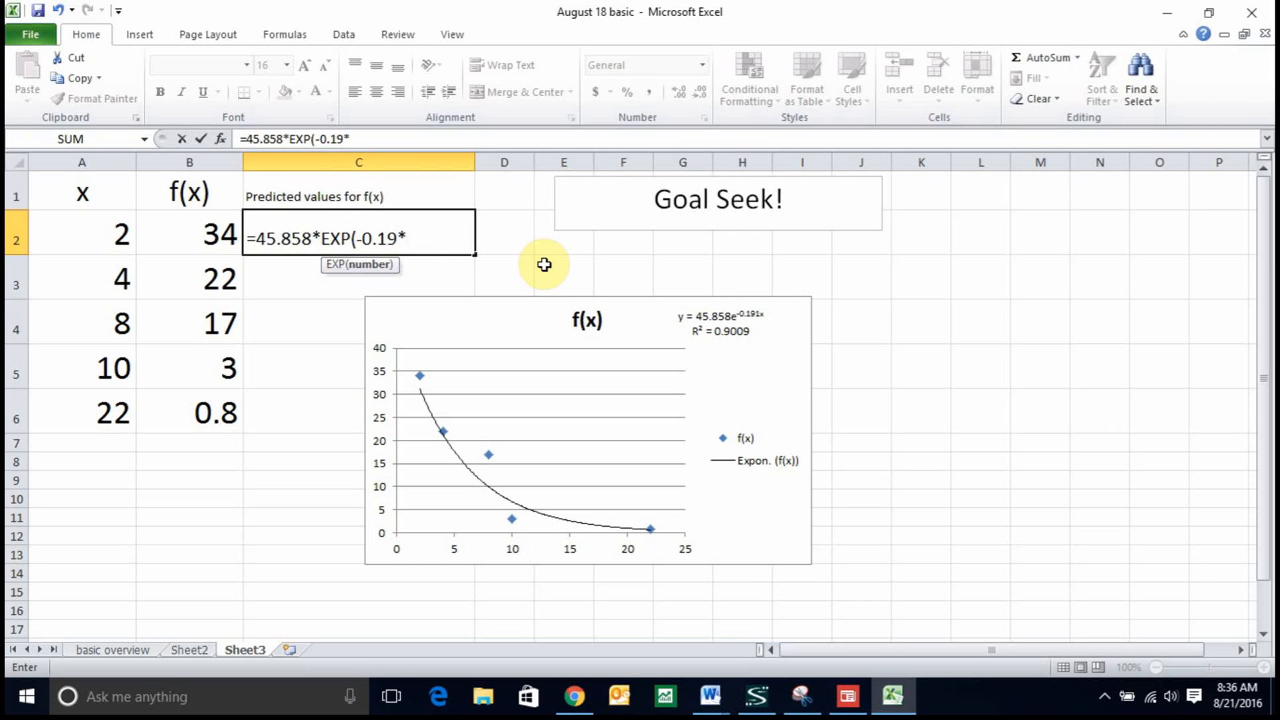
mouse_move(69, 234)
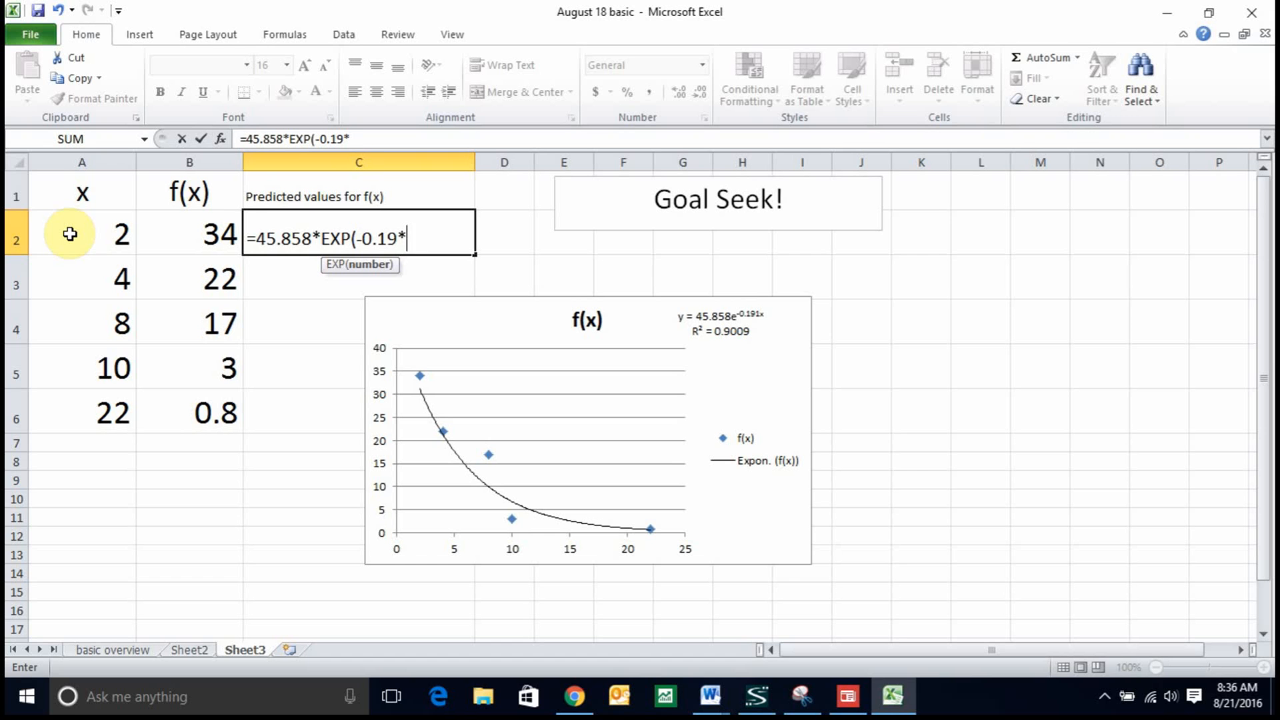
left_click(81, 234)
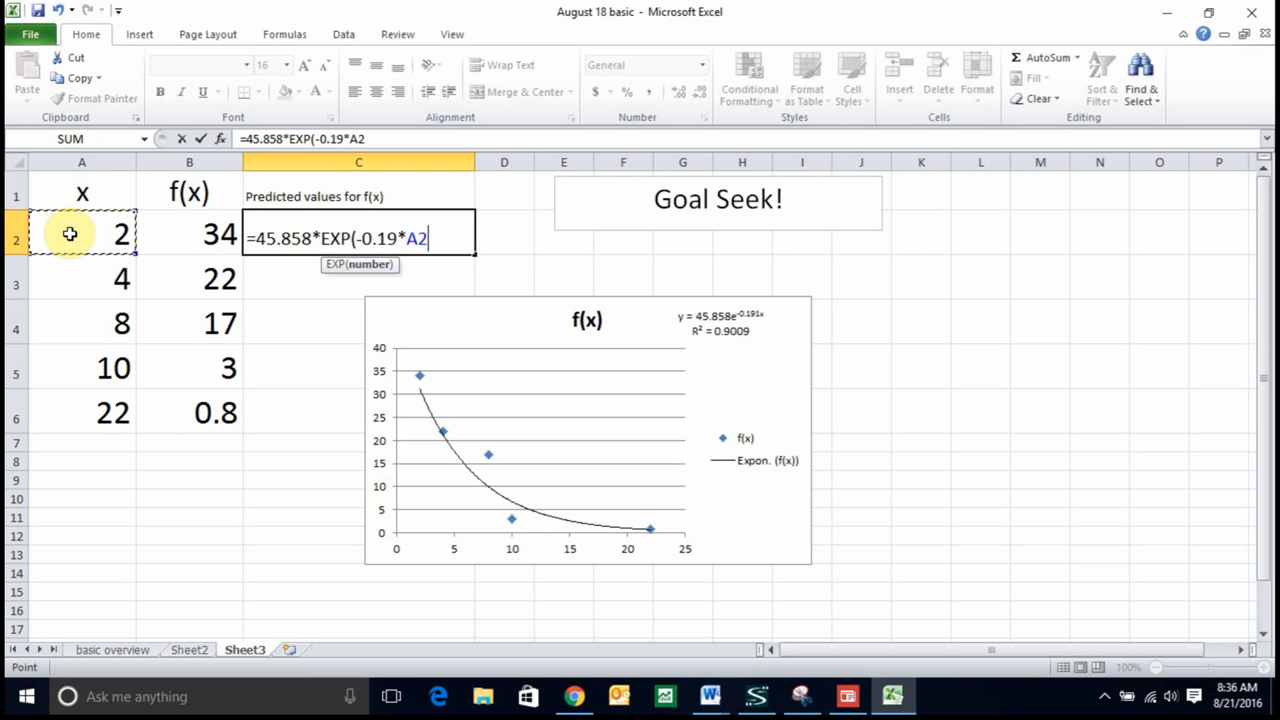
type(")")
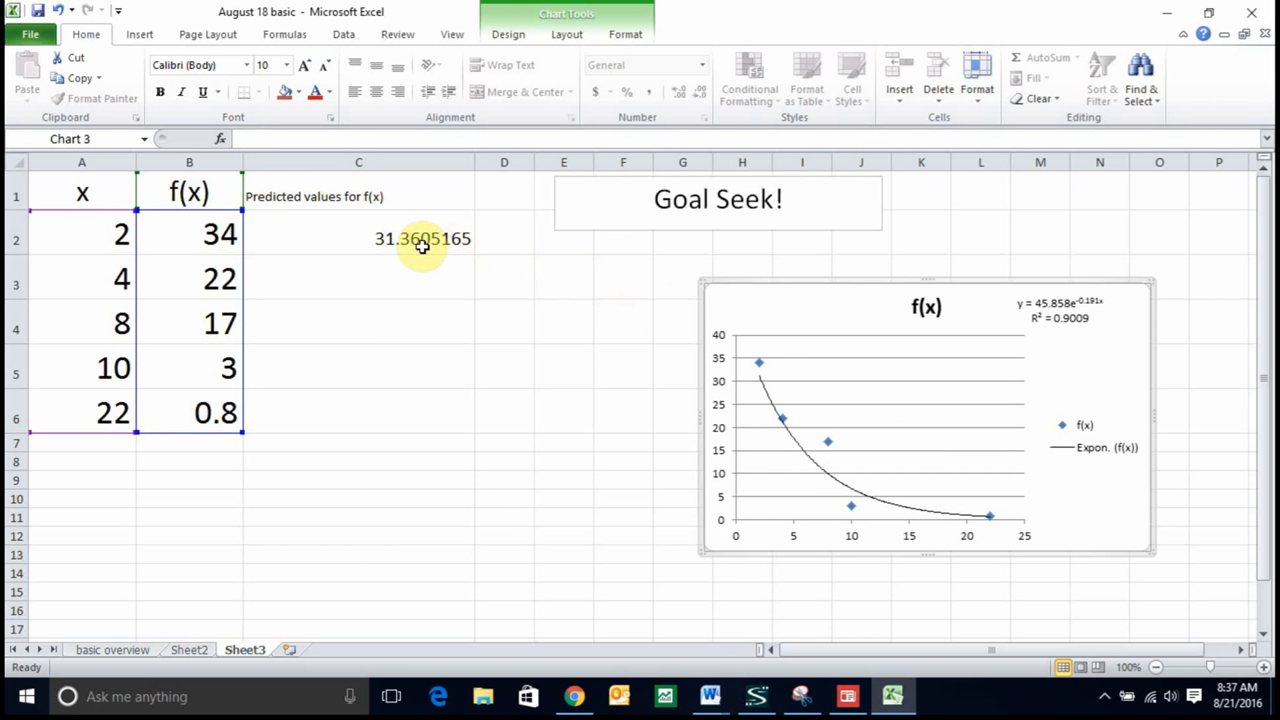
Step: Correct the C2 exponent to -0.191 and fill the formula down to C6
double_click(422, 238)
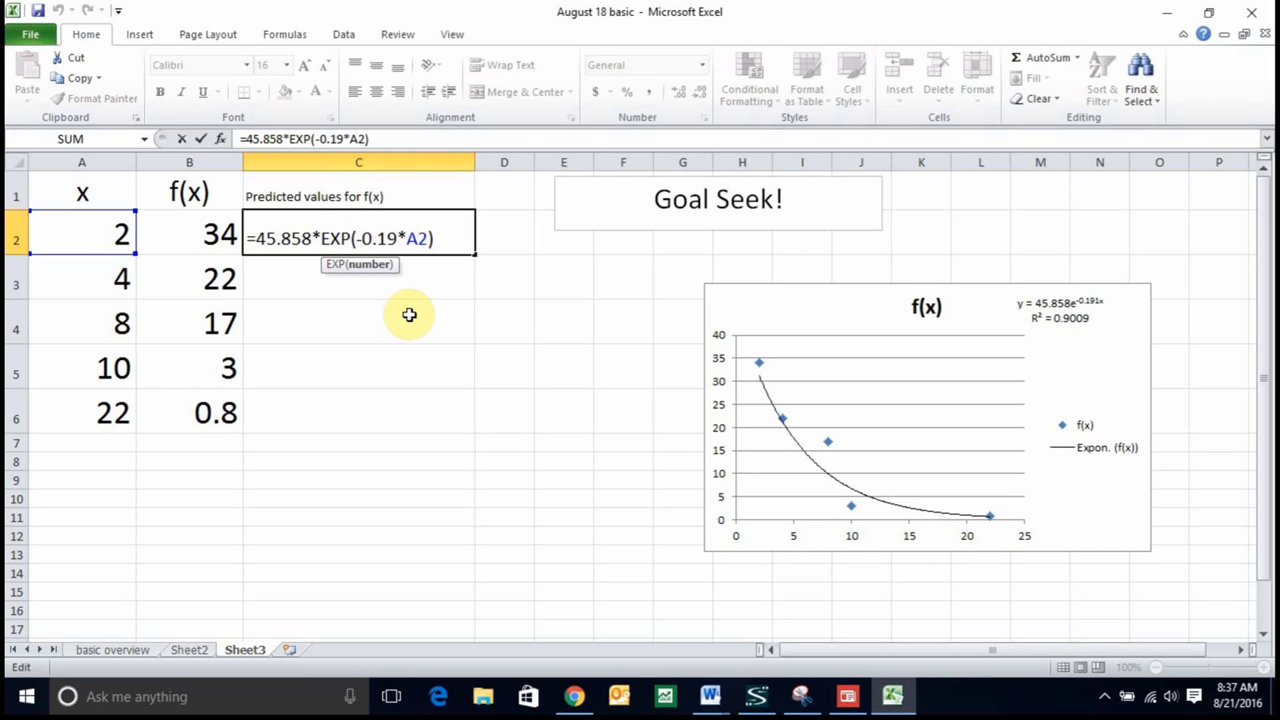
mouse_move(400, 239)
type("1")
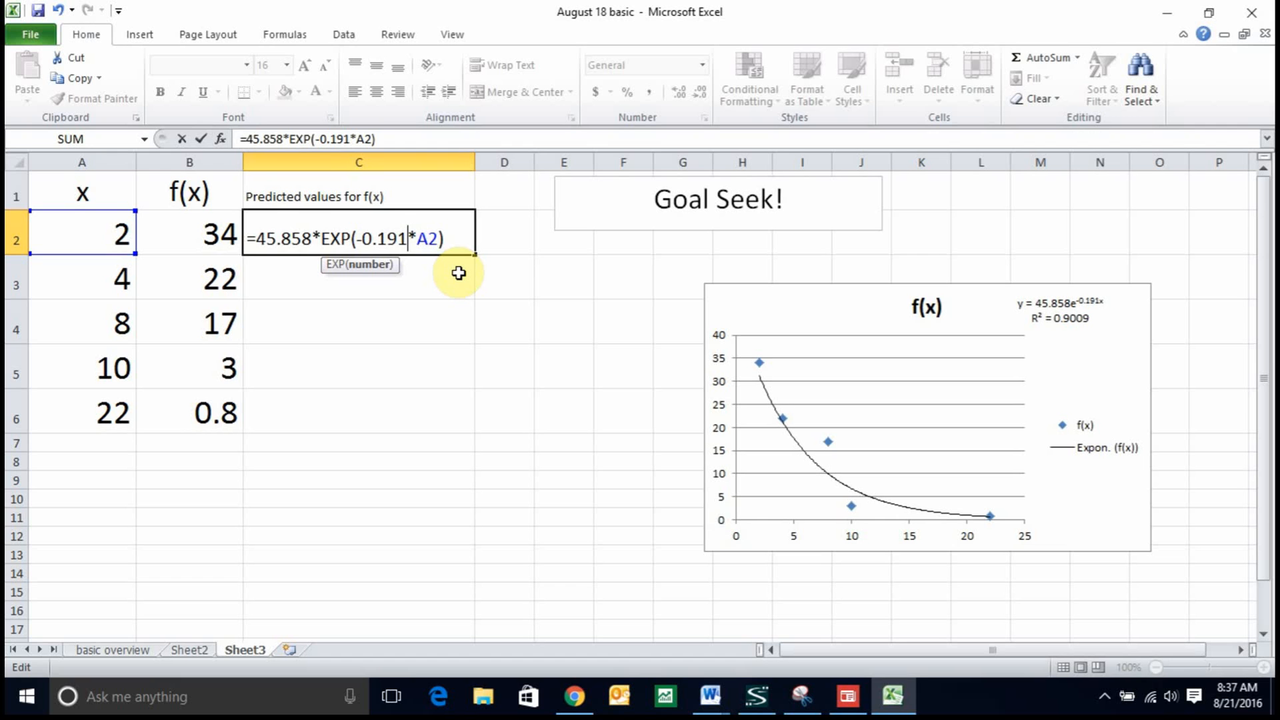
key("Return")
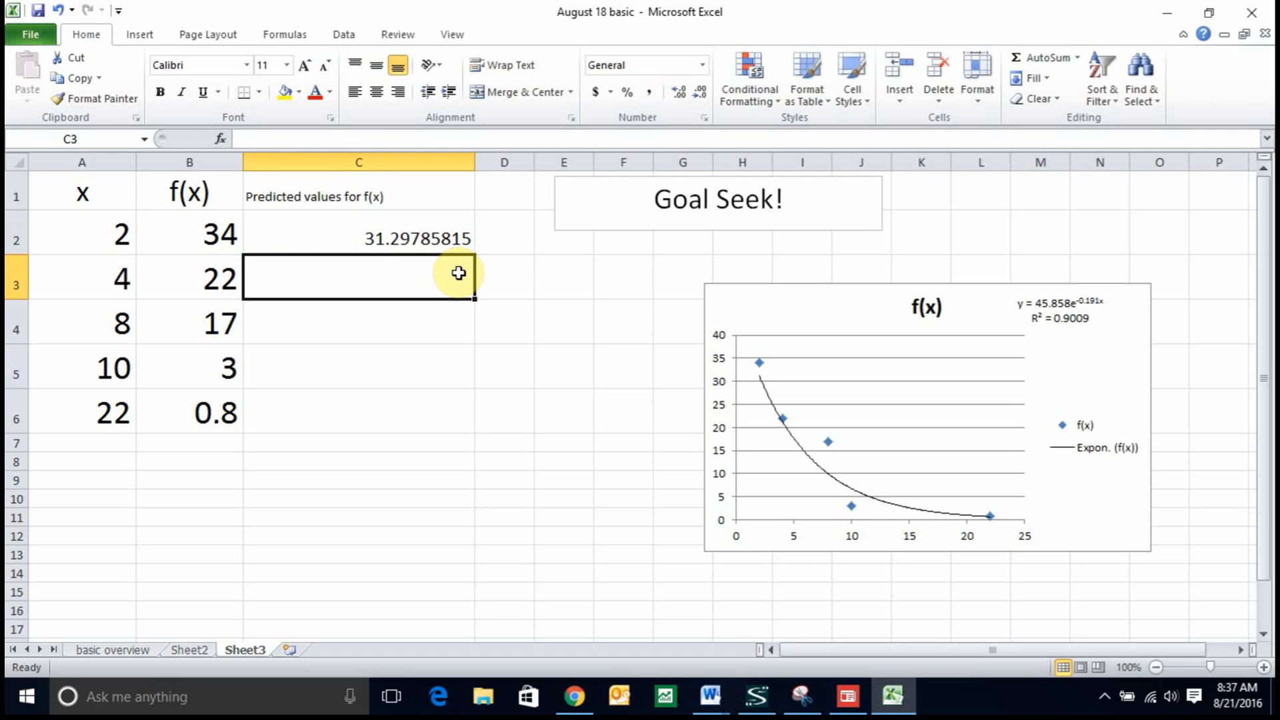
left_click(358, 238)
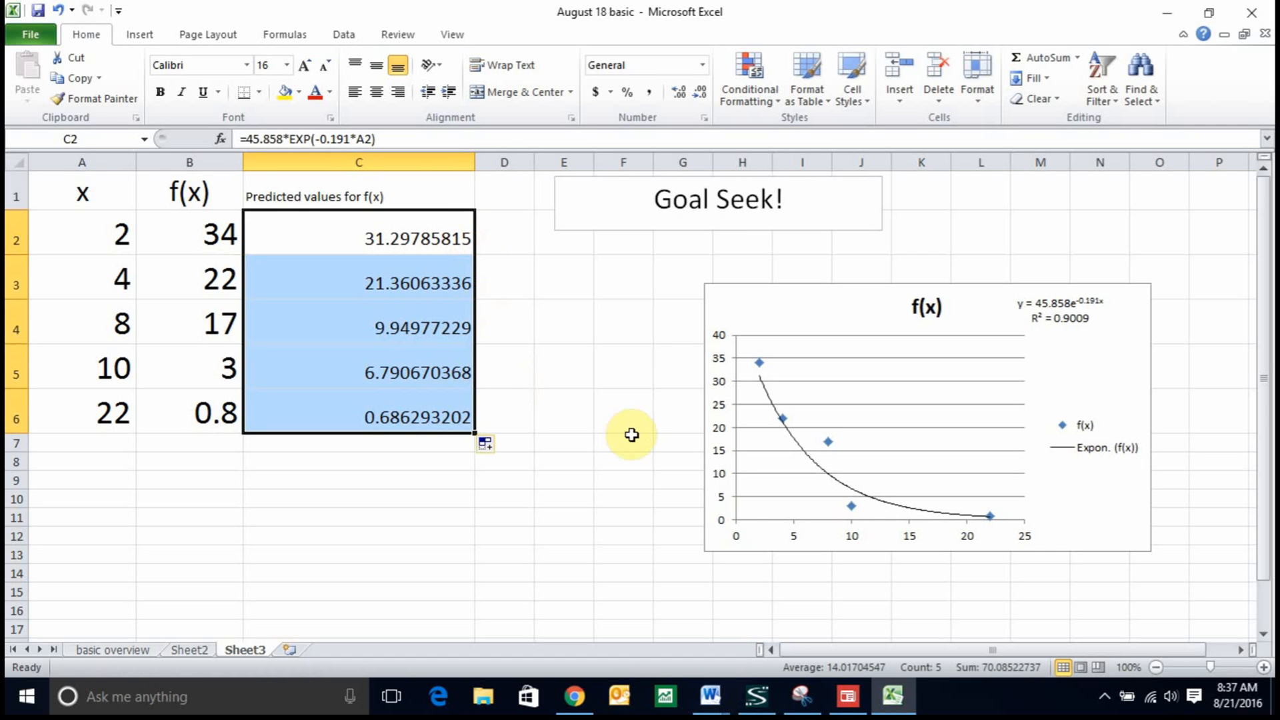
left_click(622, 412)
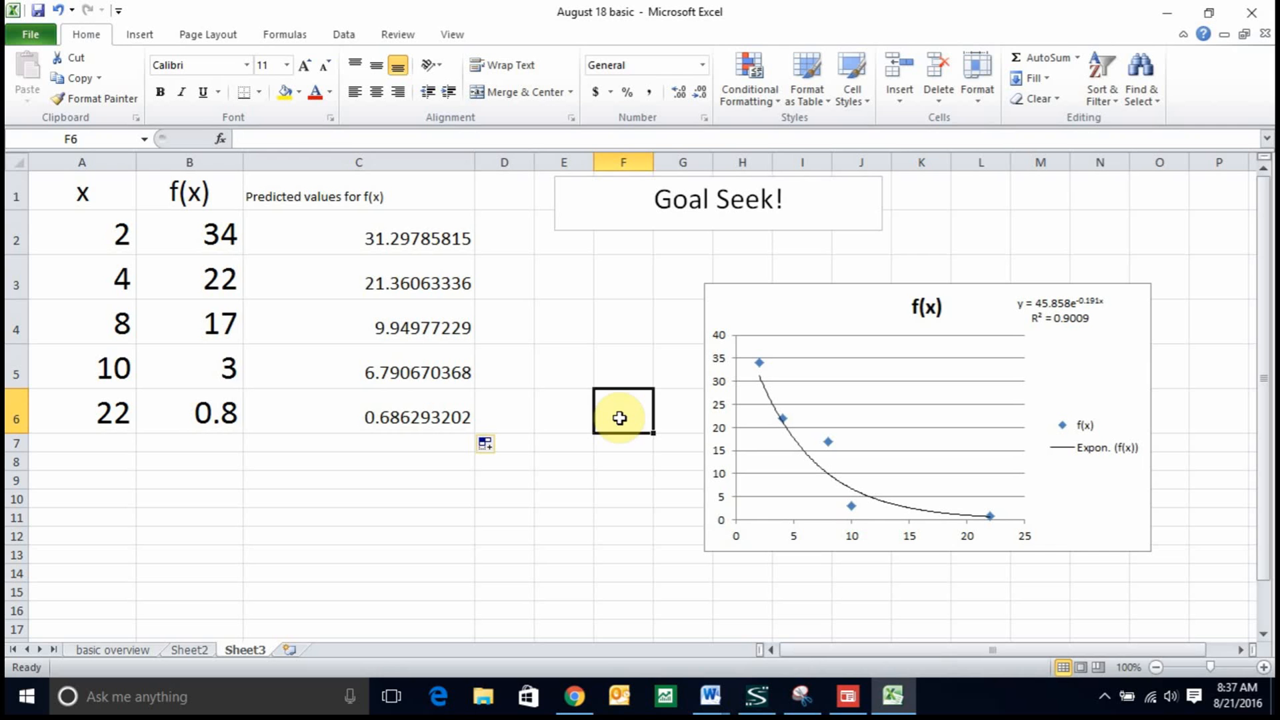
left_click(357, 162)
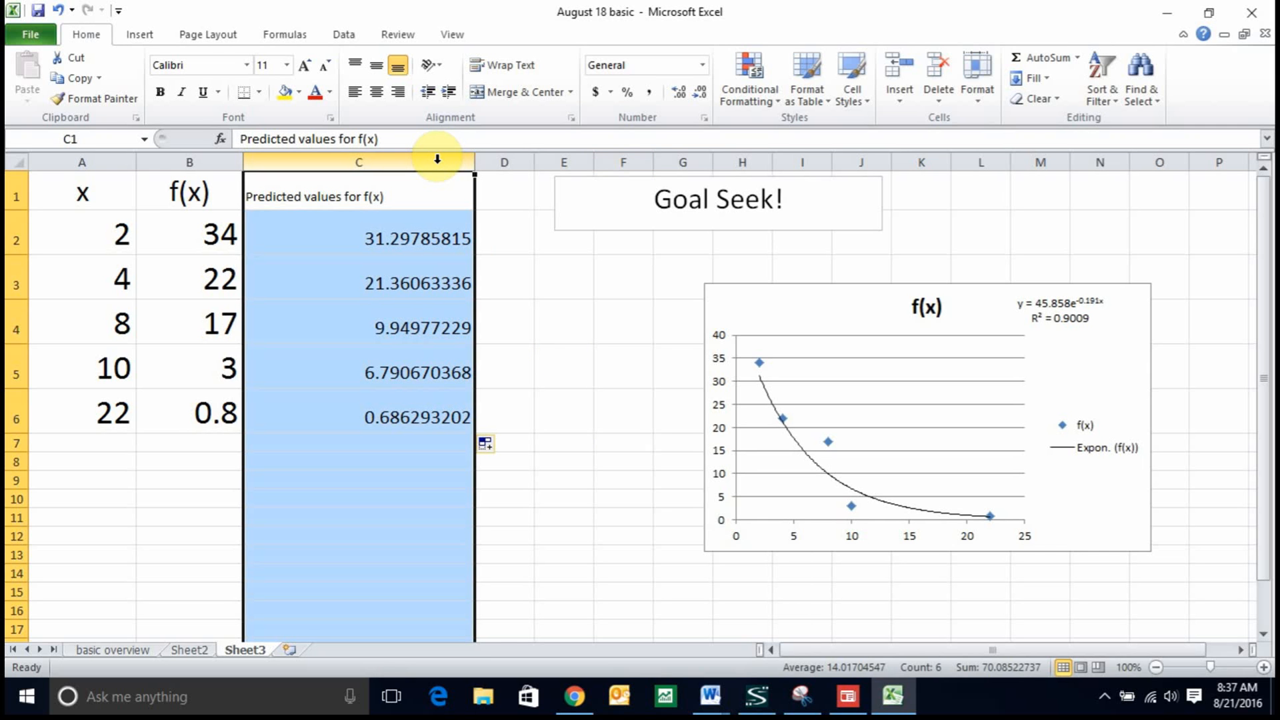
mouse_move(449, 159)
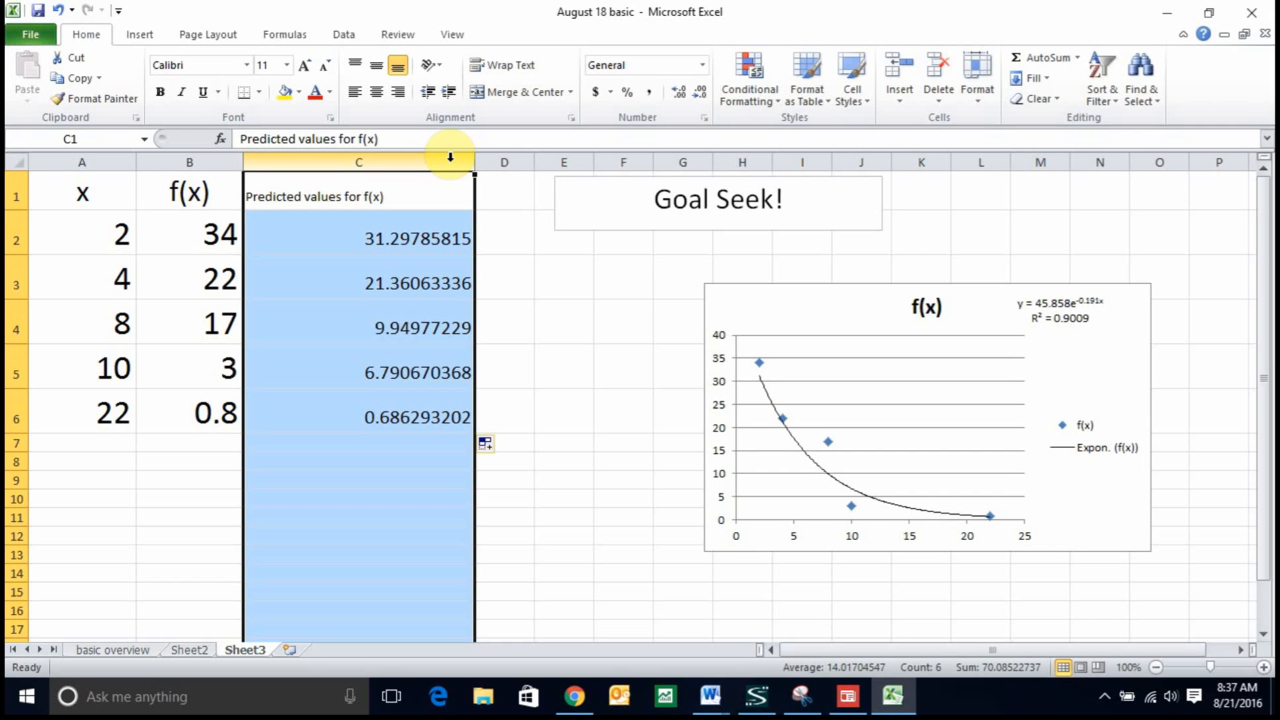
left_click(623, 412)
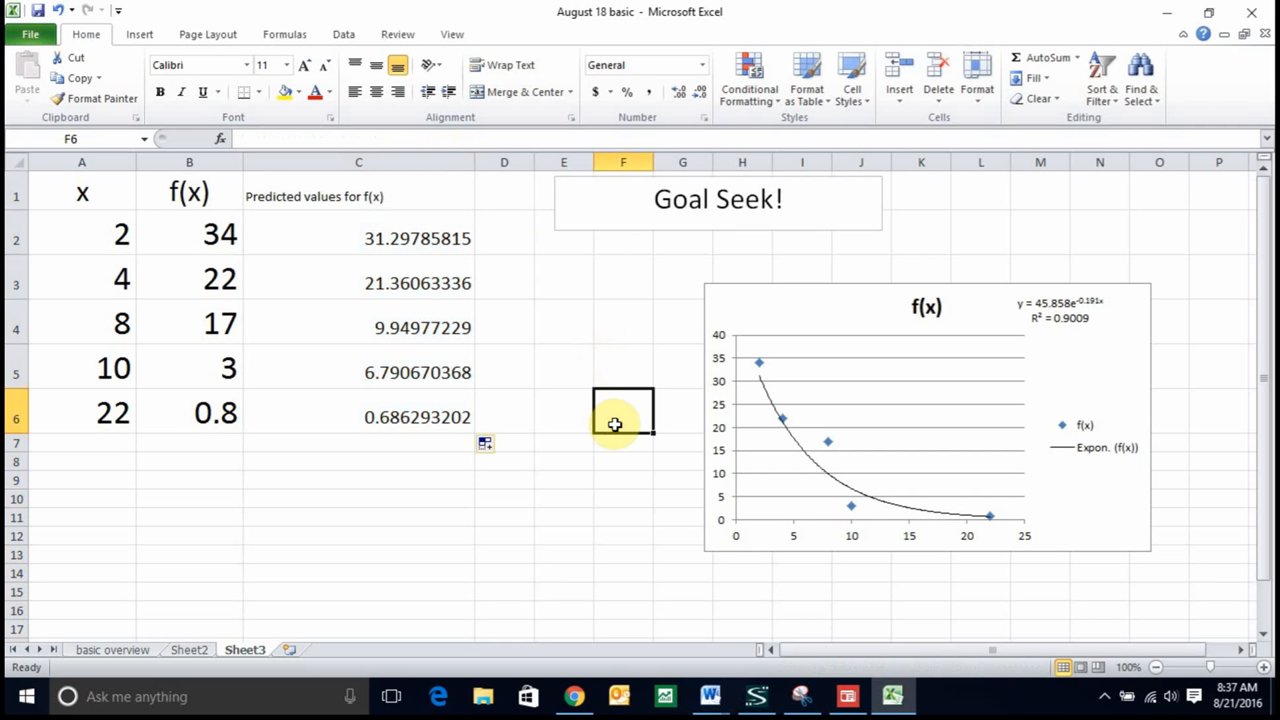
mouse_move(99, 442)
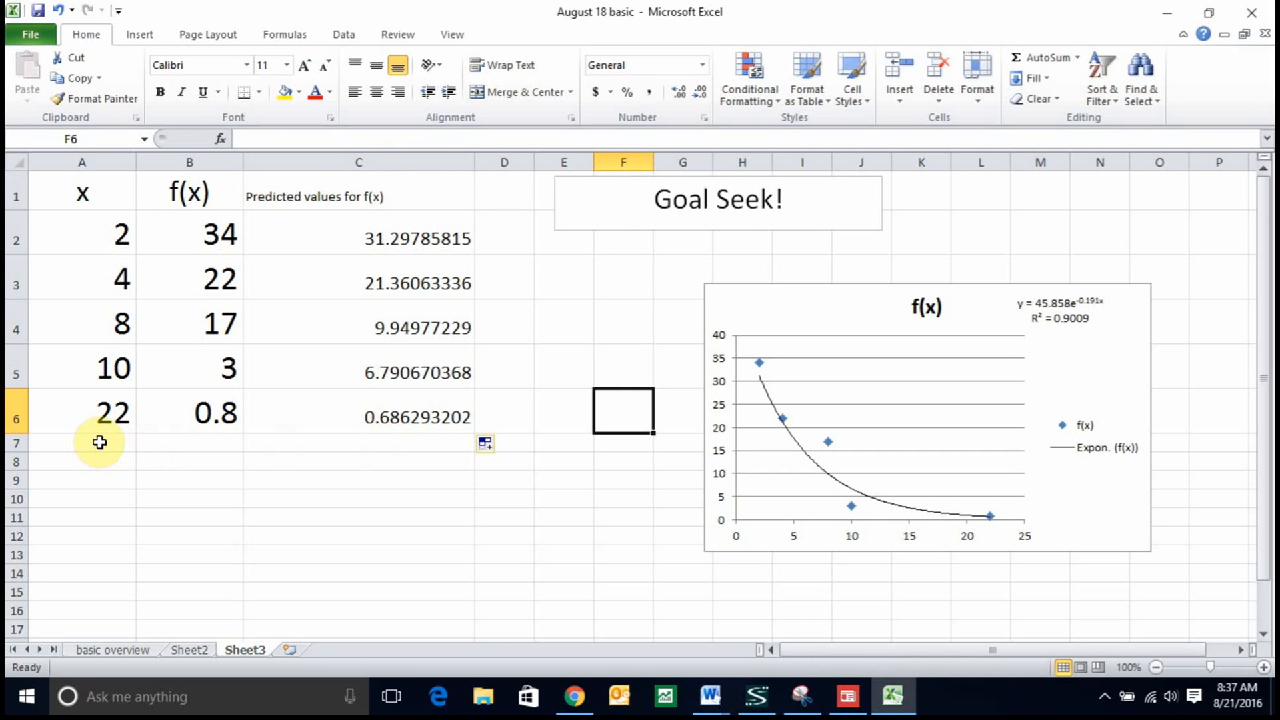
left_click(82, 442)
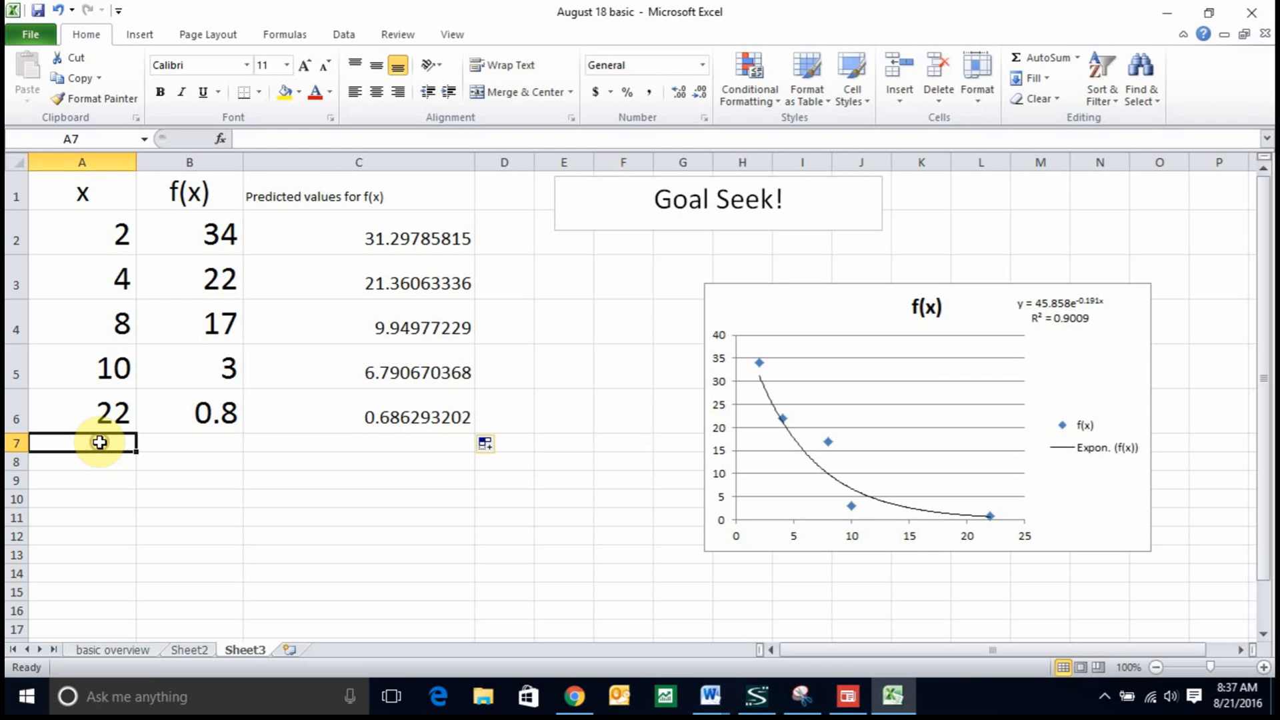
mouse_move(305, 66)
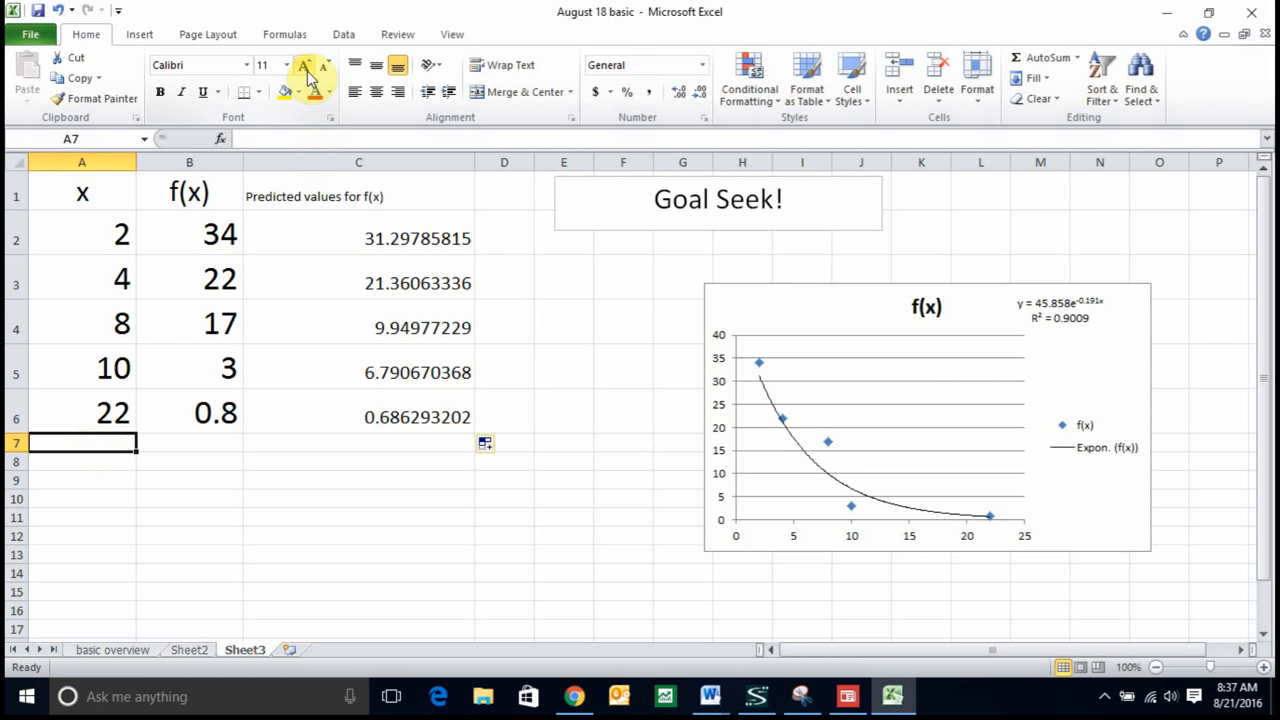
left_click(303, 66)
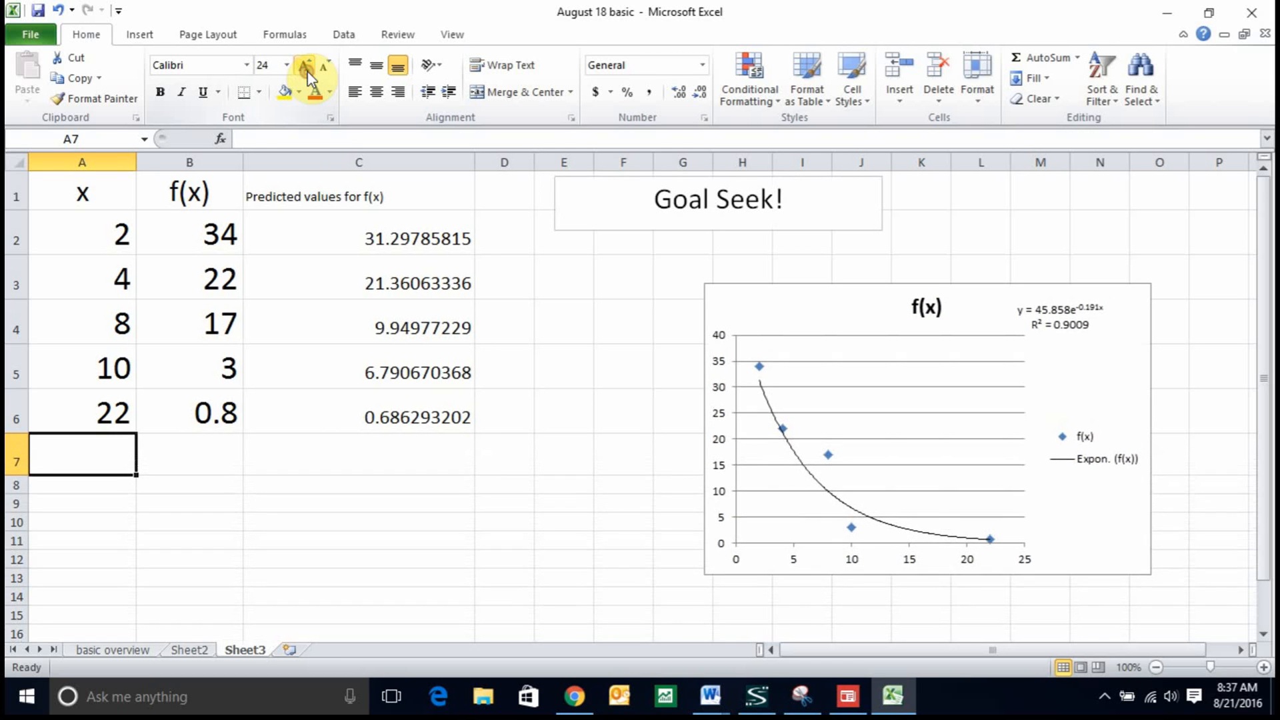
left_click(304, 65)
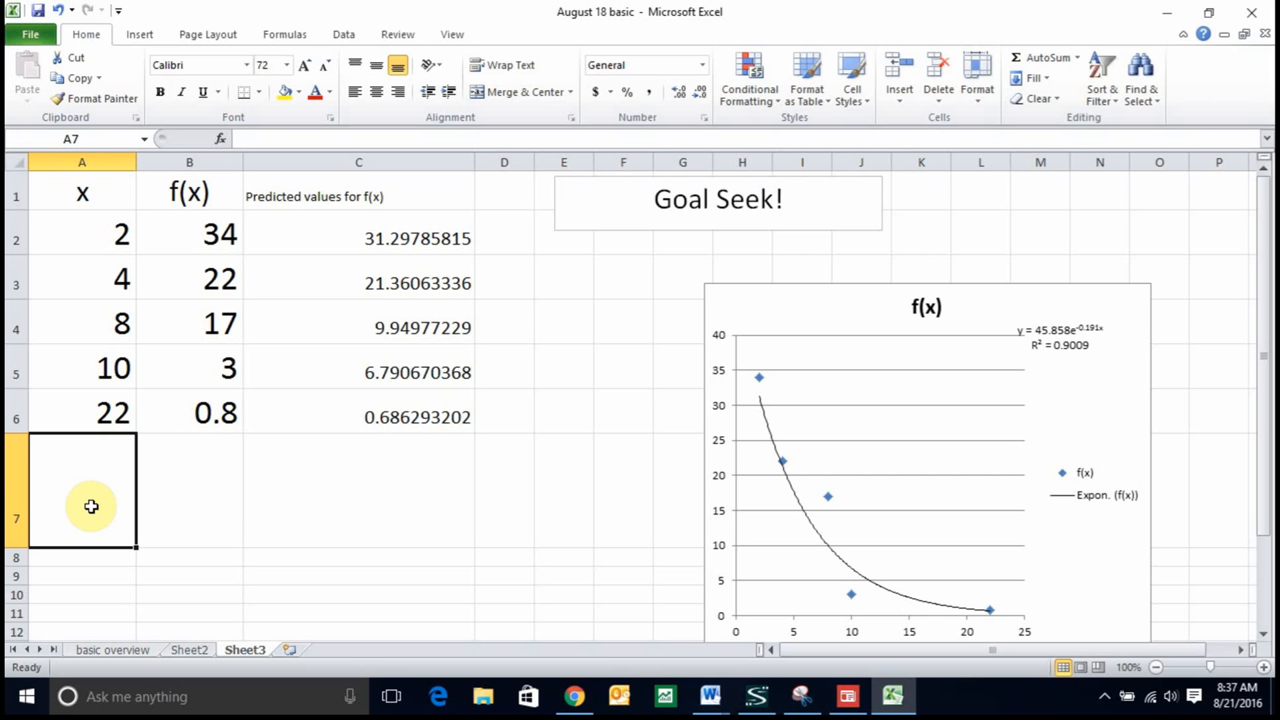
left_click(324, 66)
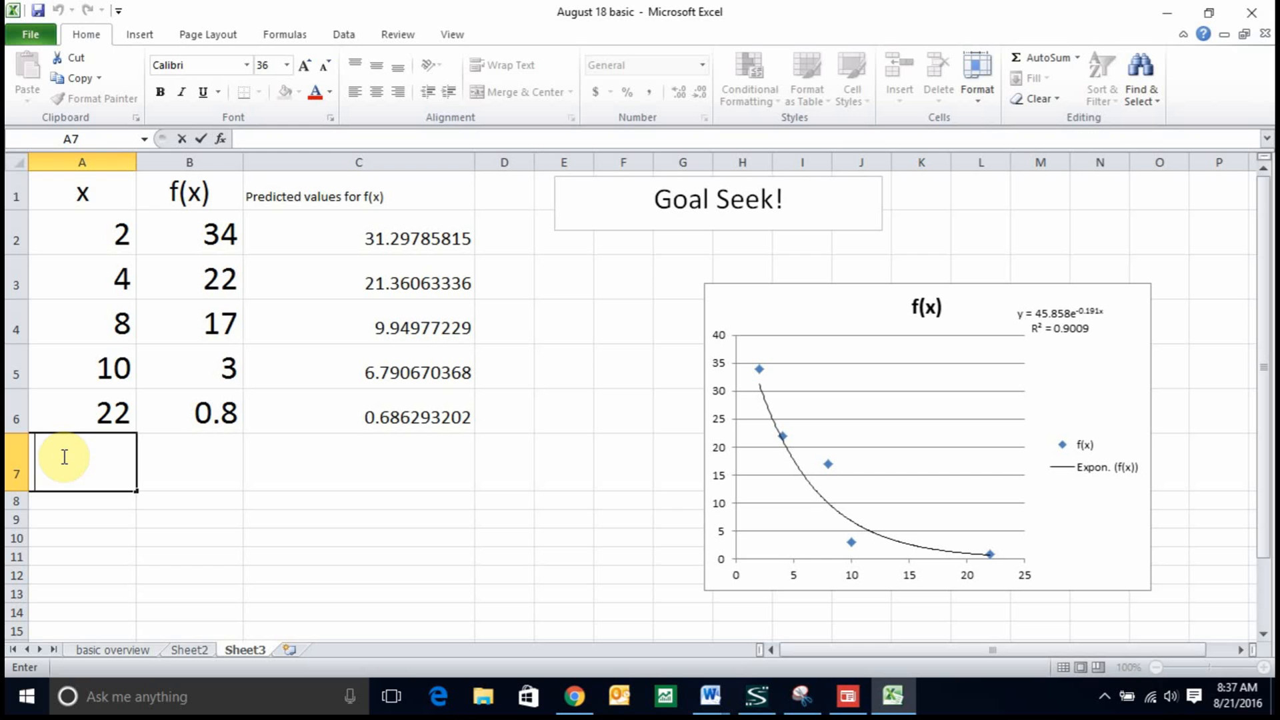
type("27")
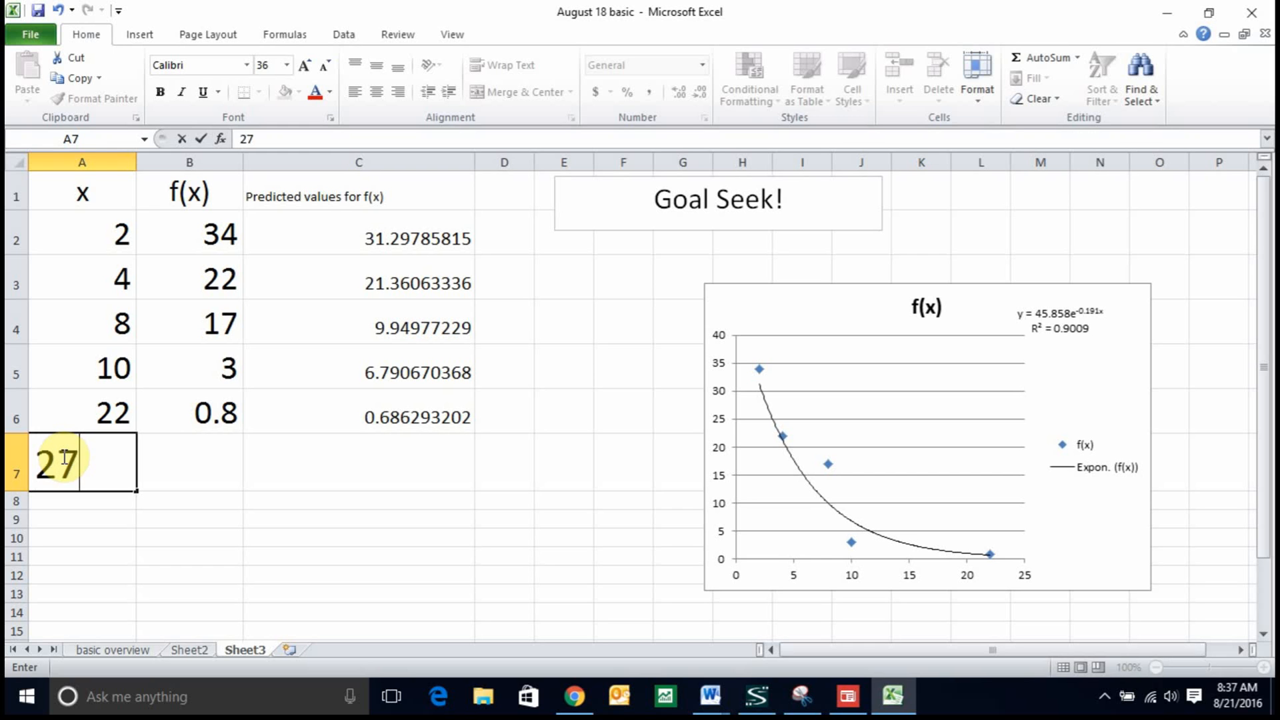
key("Return")
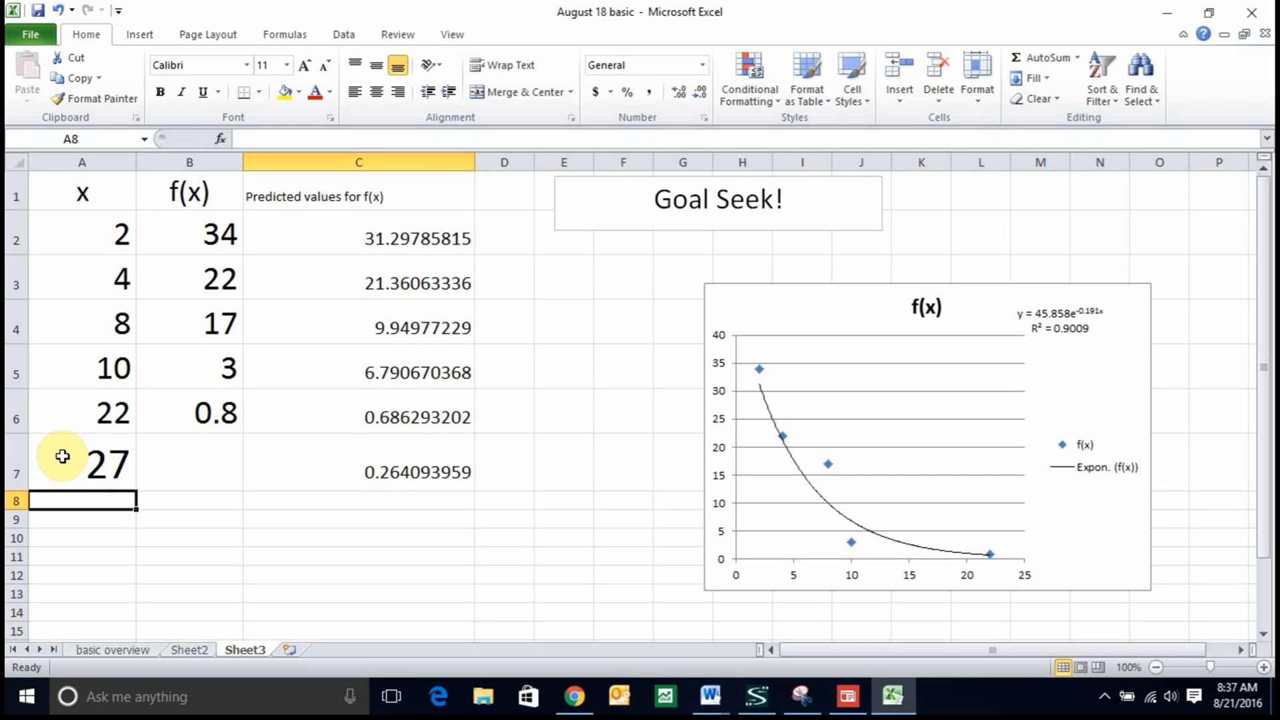
mouse_move(469, 472)
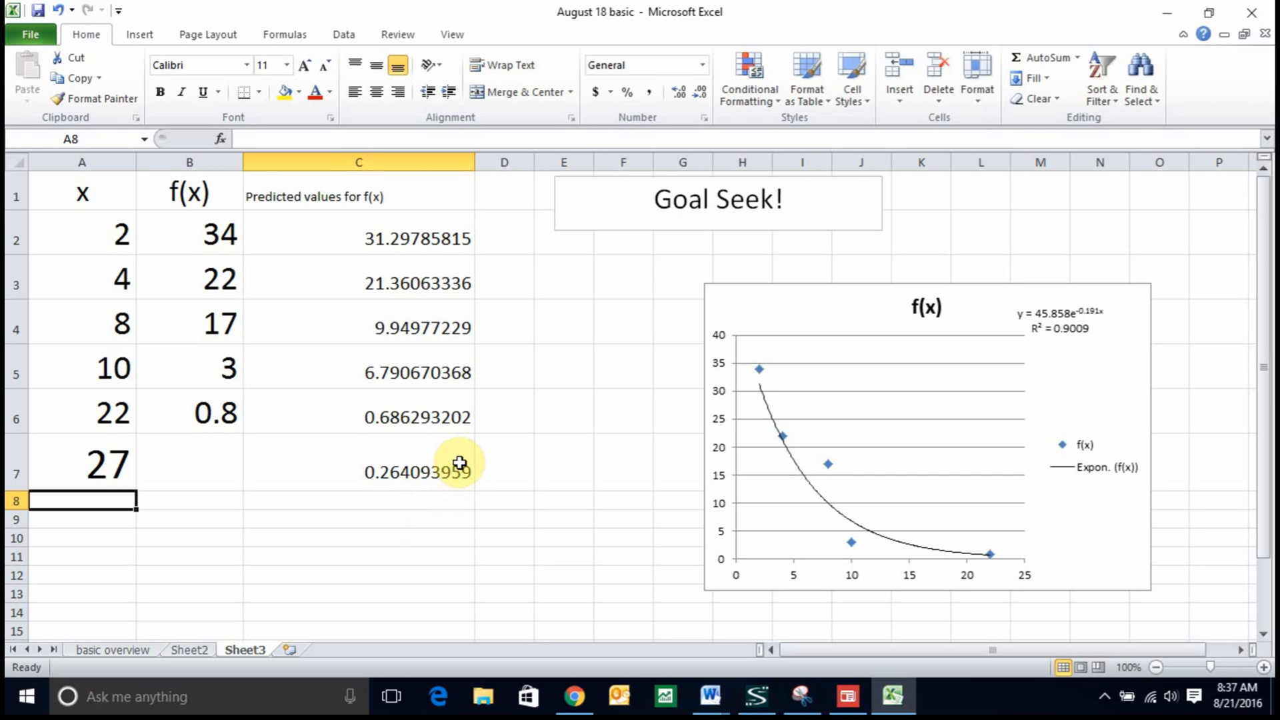
mouse_move(585, 444)
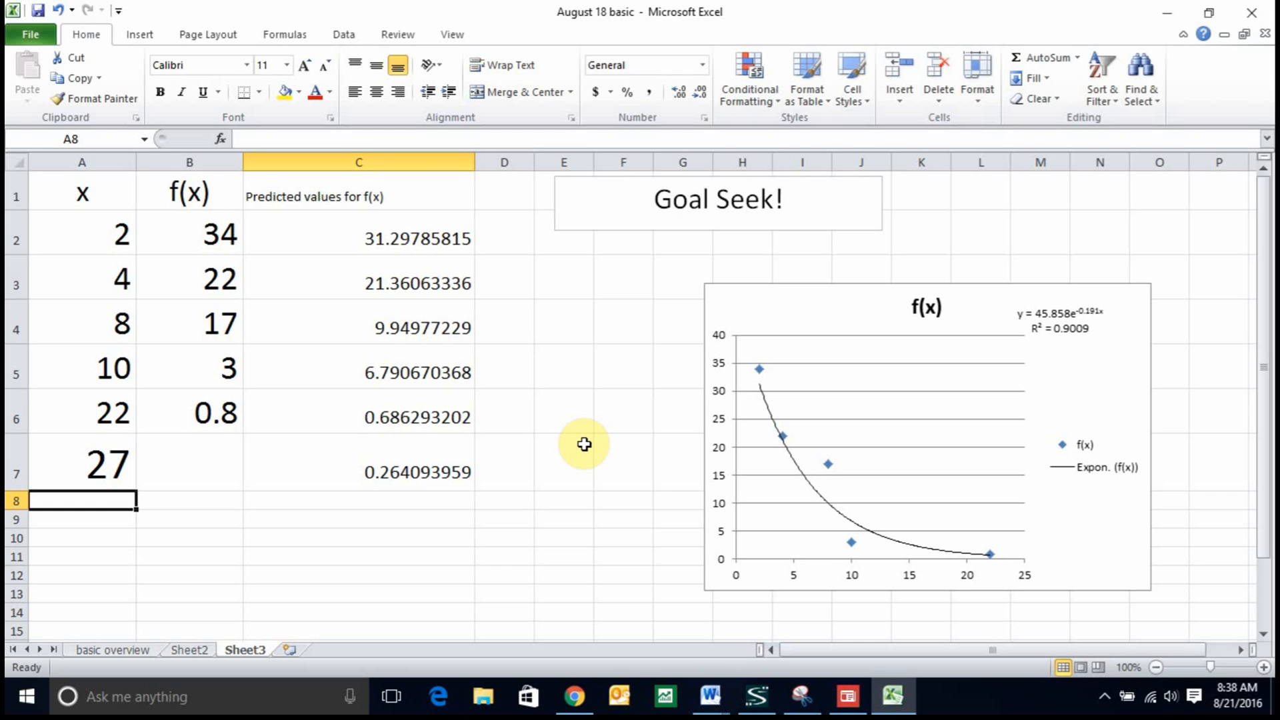
mouse_move(437, 470)
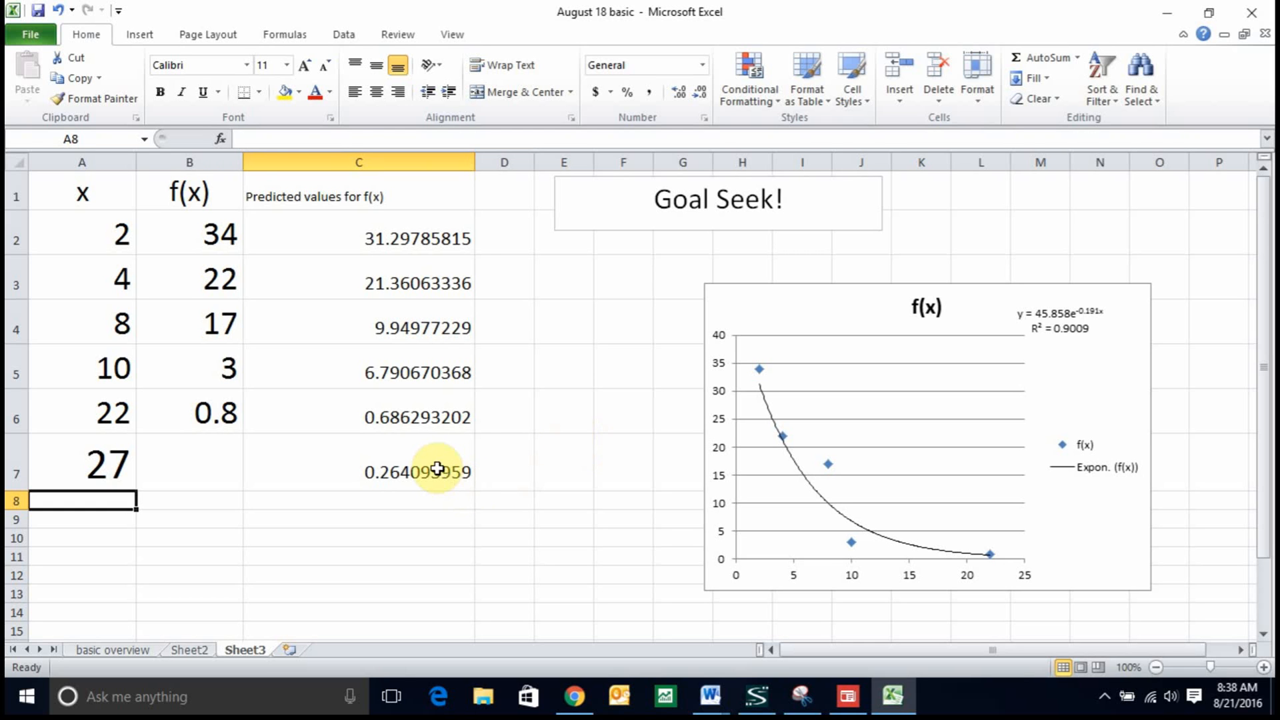
left_click(418, 472)
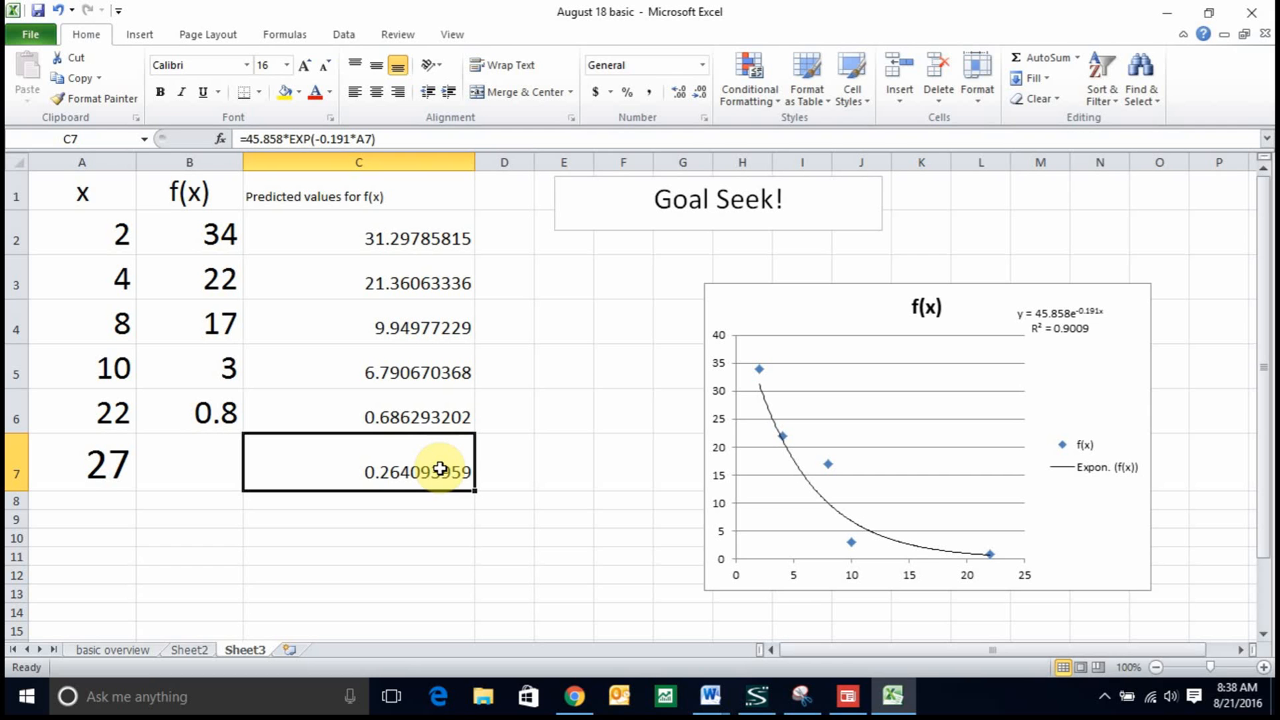
mouse_move(343, 34)
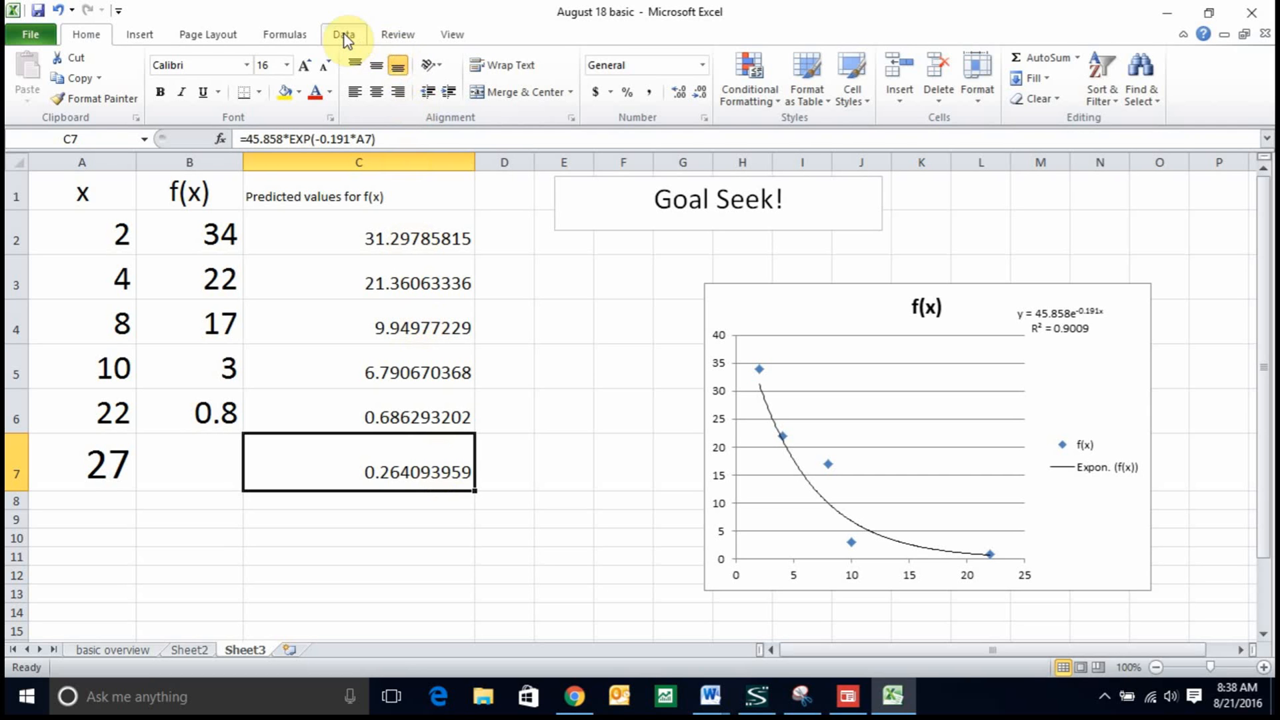
left_click(343, 34)
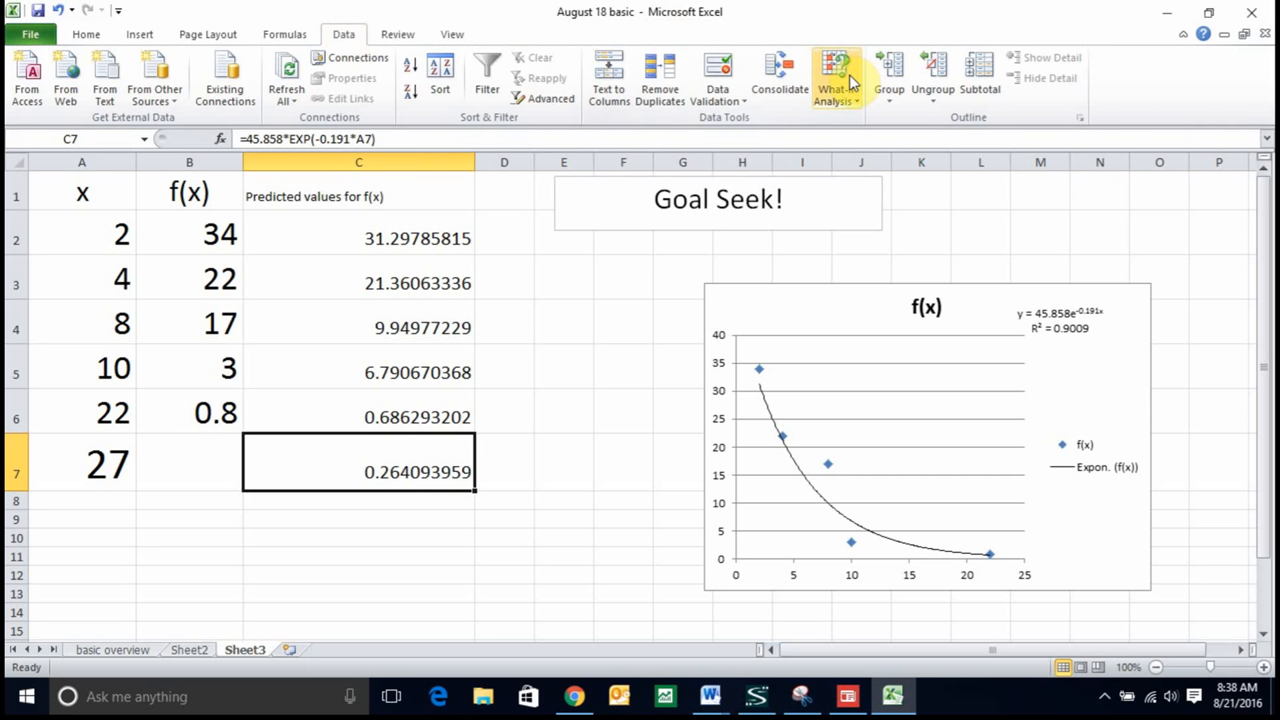
left_click(834, 77)
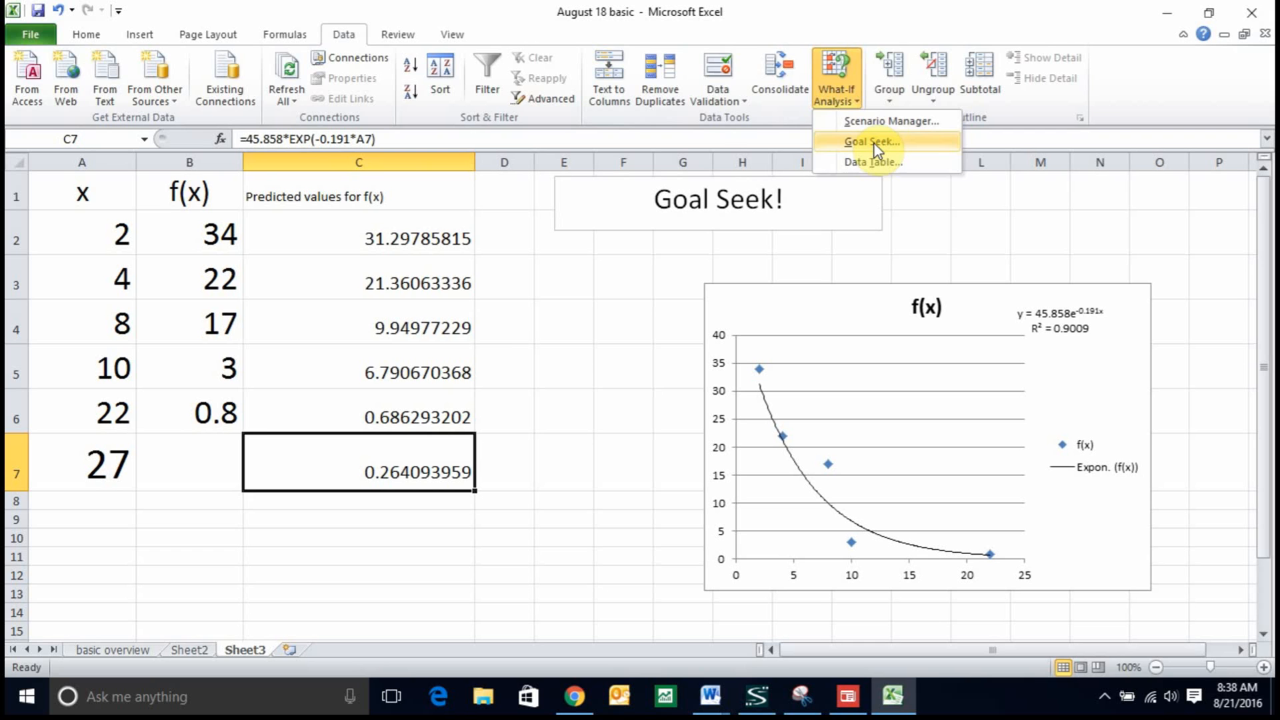
left_click(870, 141)
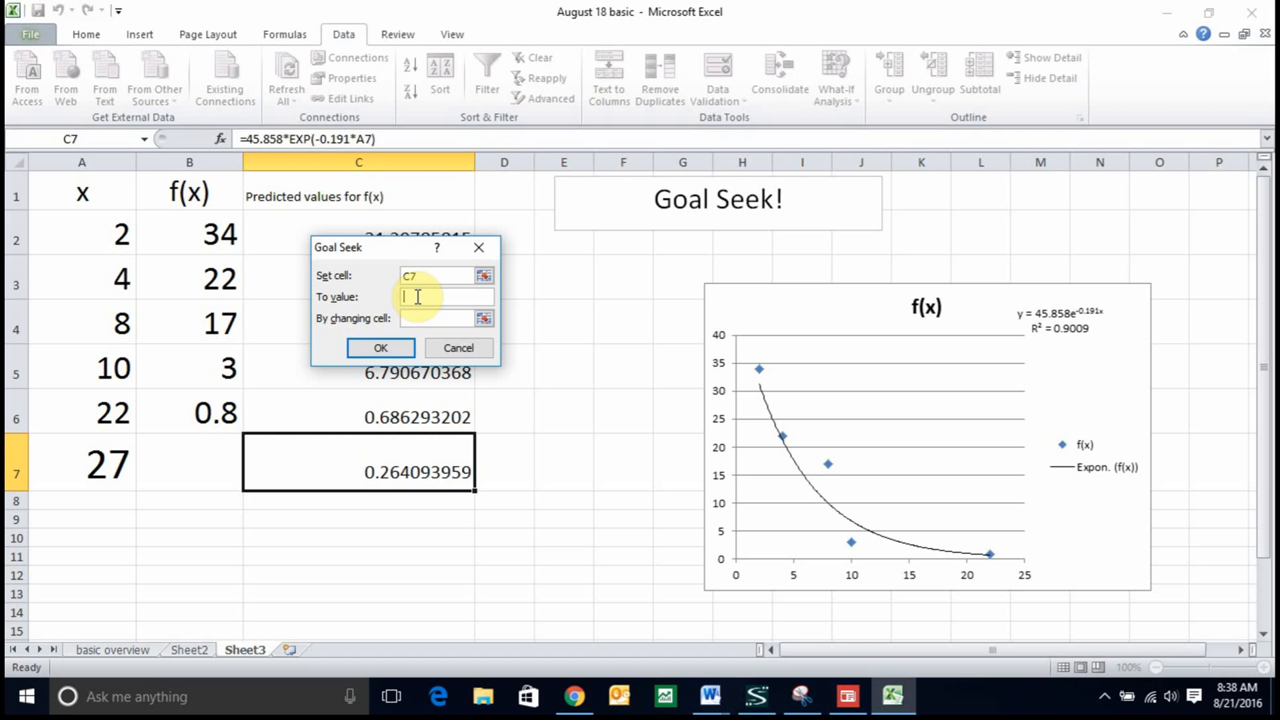
type("0")
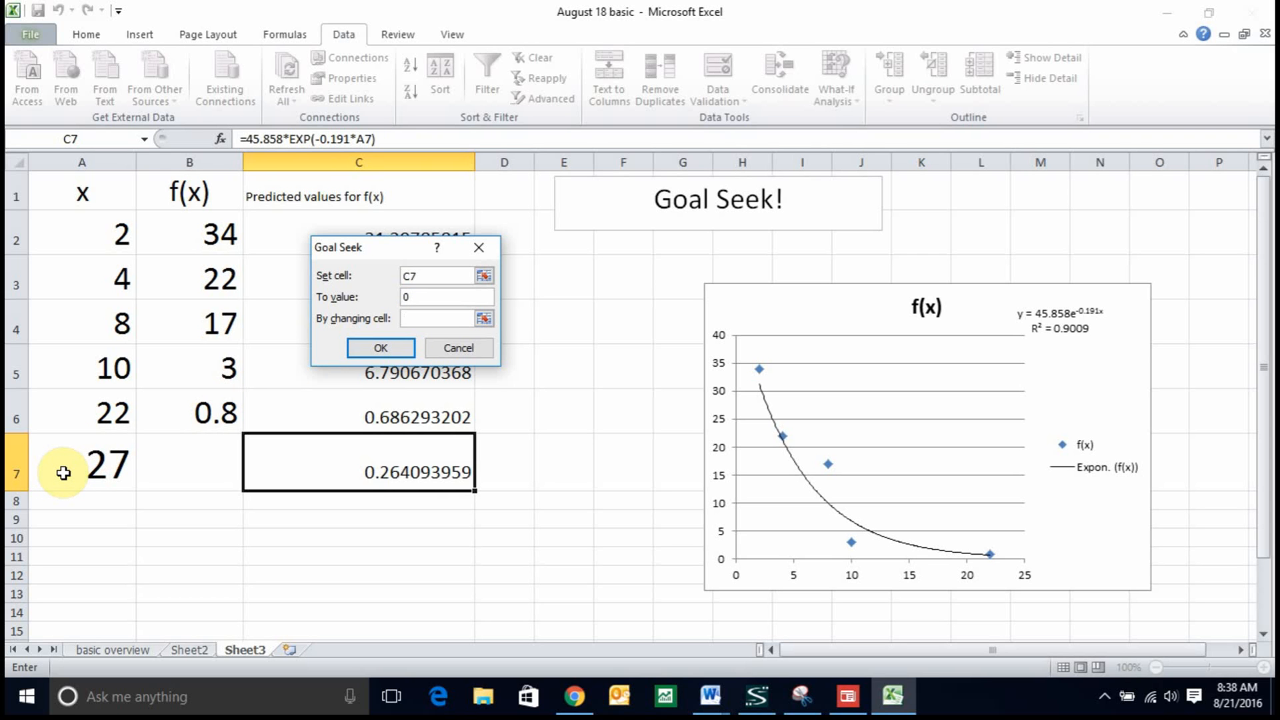
left_click(81, 463)
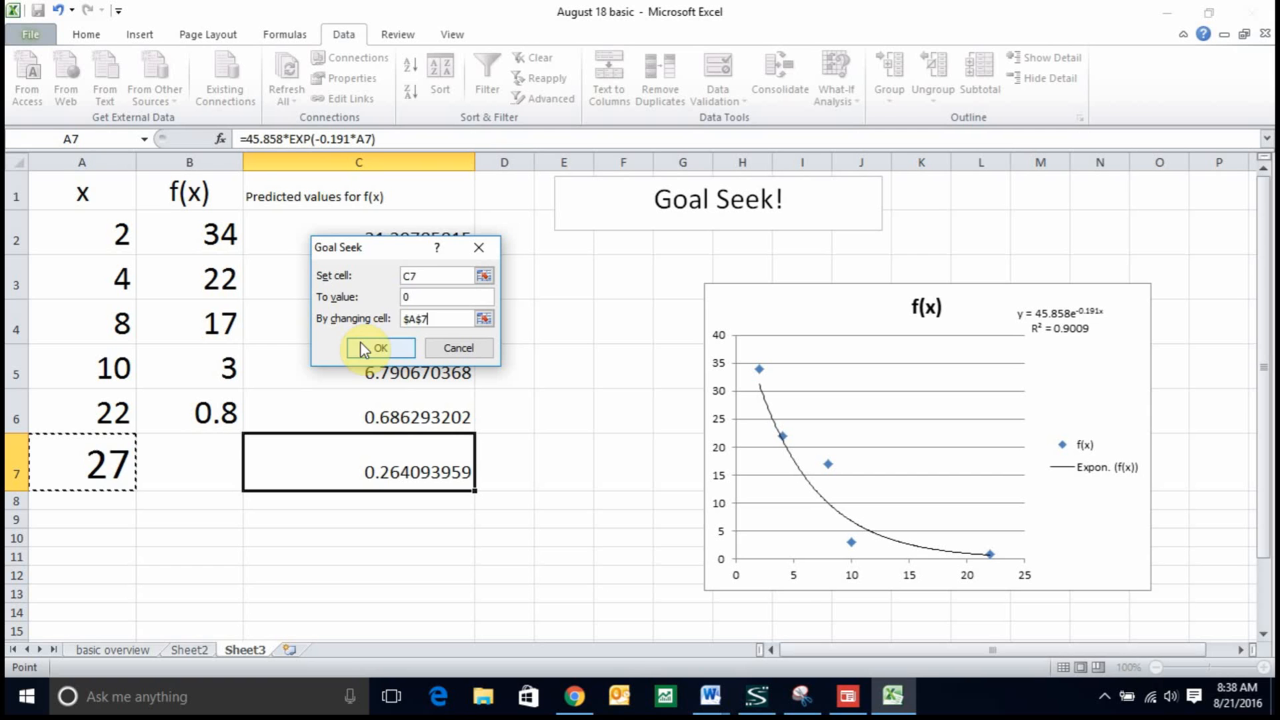
left_click(374, 349)
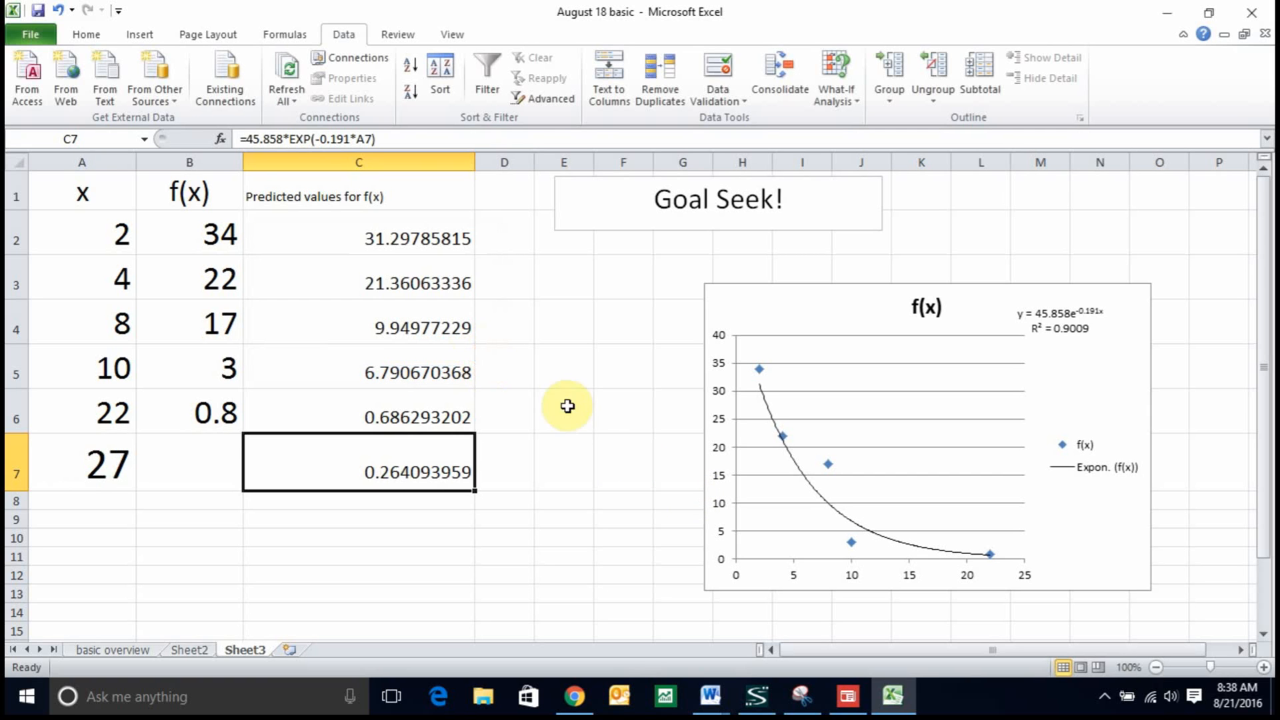
mouse_move(376, 461)
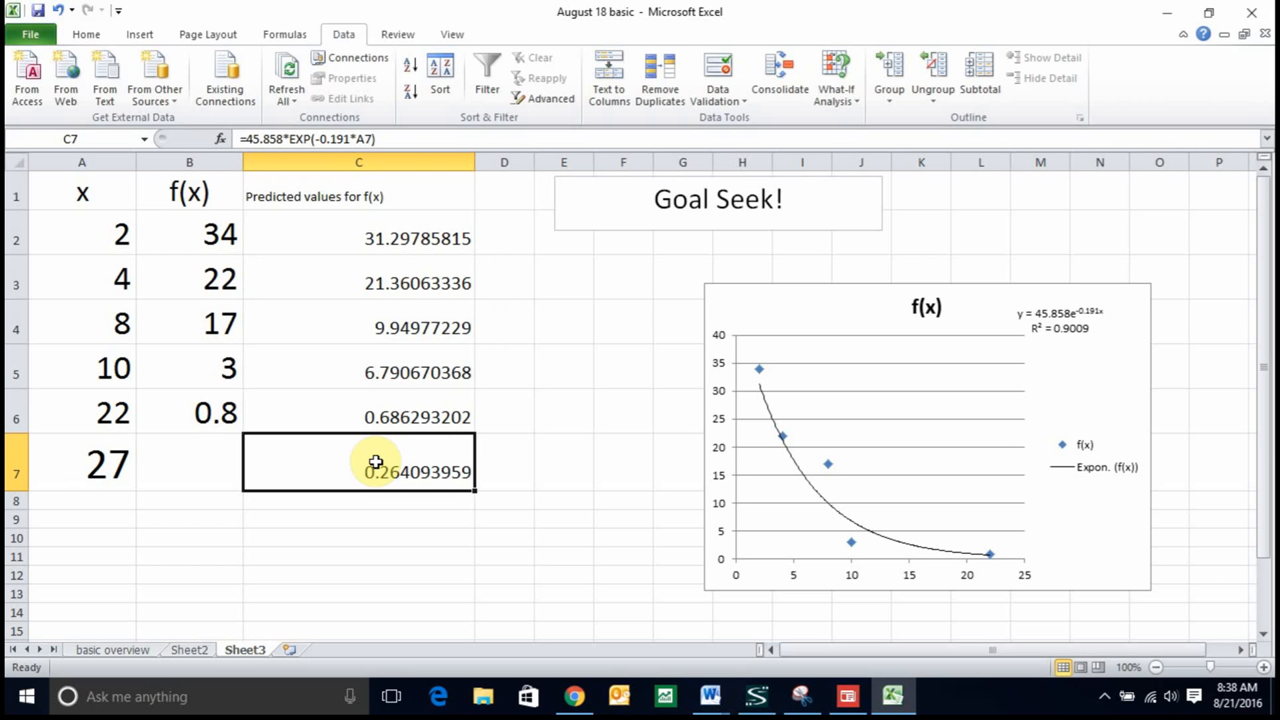
mouse_move(406, 61)
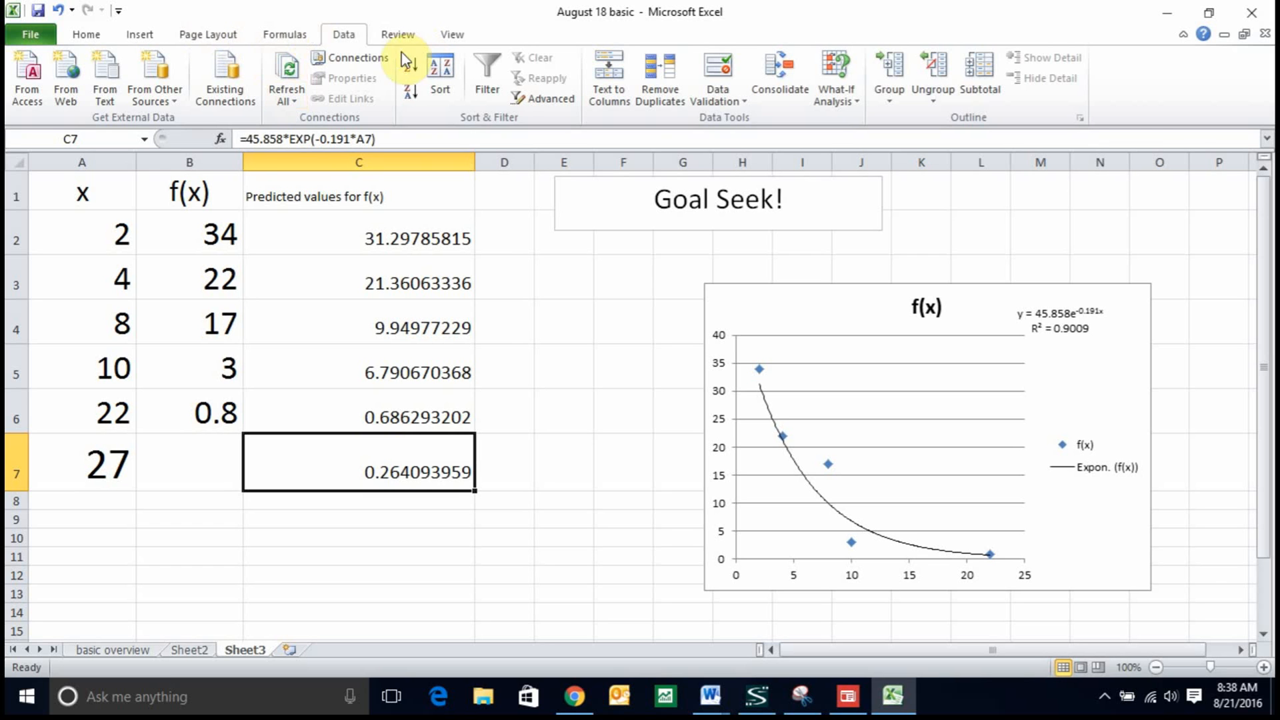
mouse_move(888, 73)
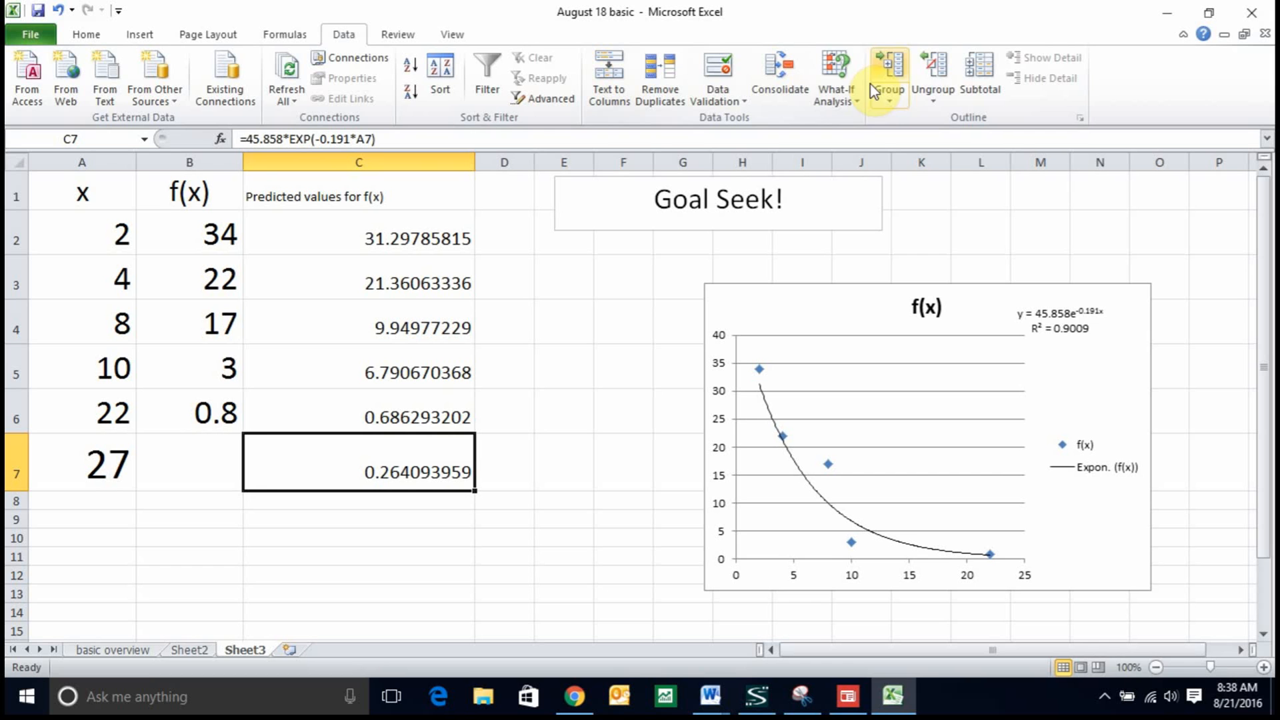
Step: Goal Seek C7 to 0 by changing A7, giving x = 59.3
left_click(834, 78)
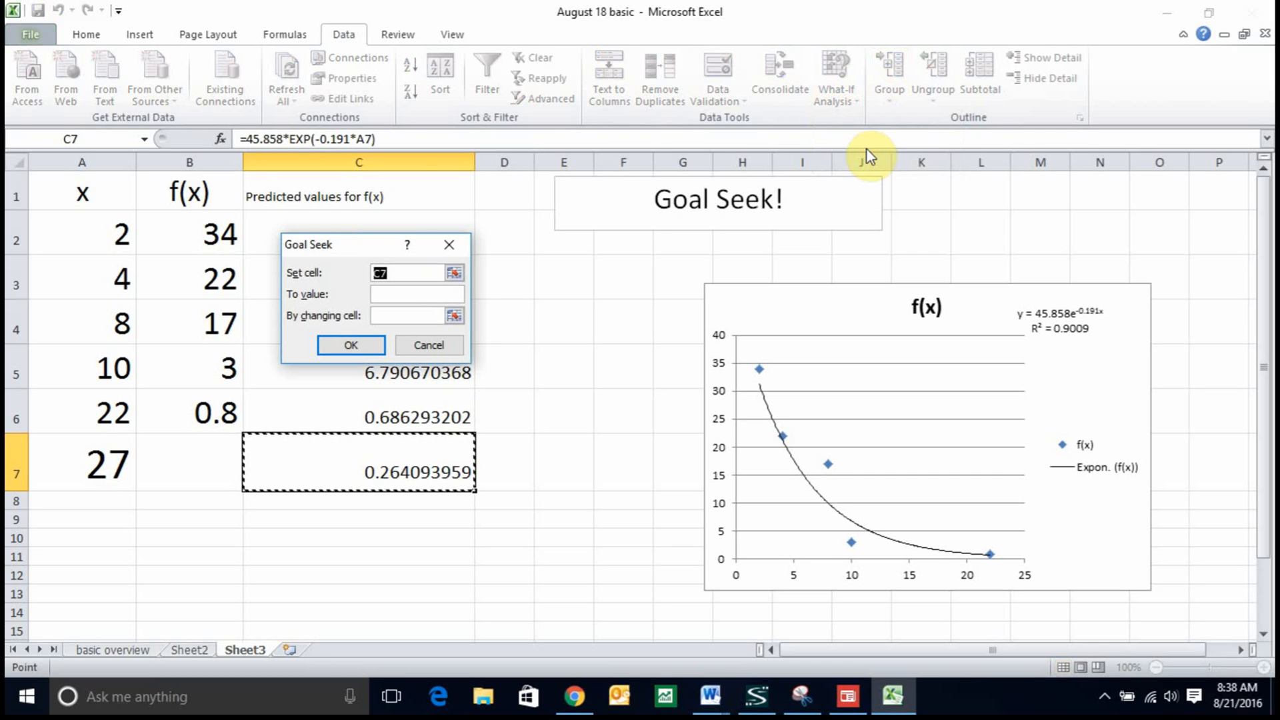
left_click(412, 294)
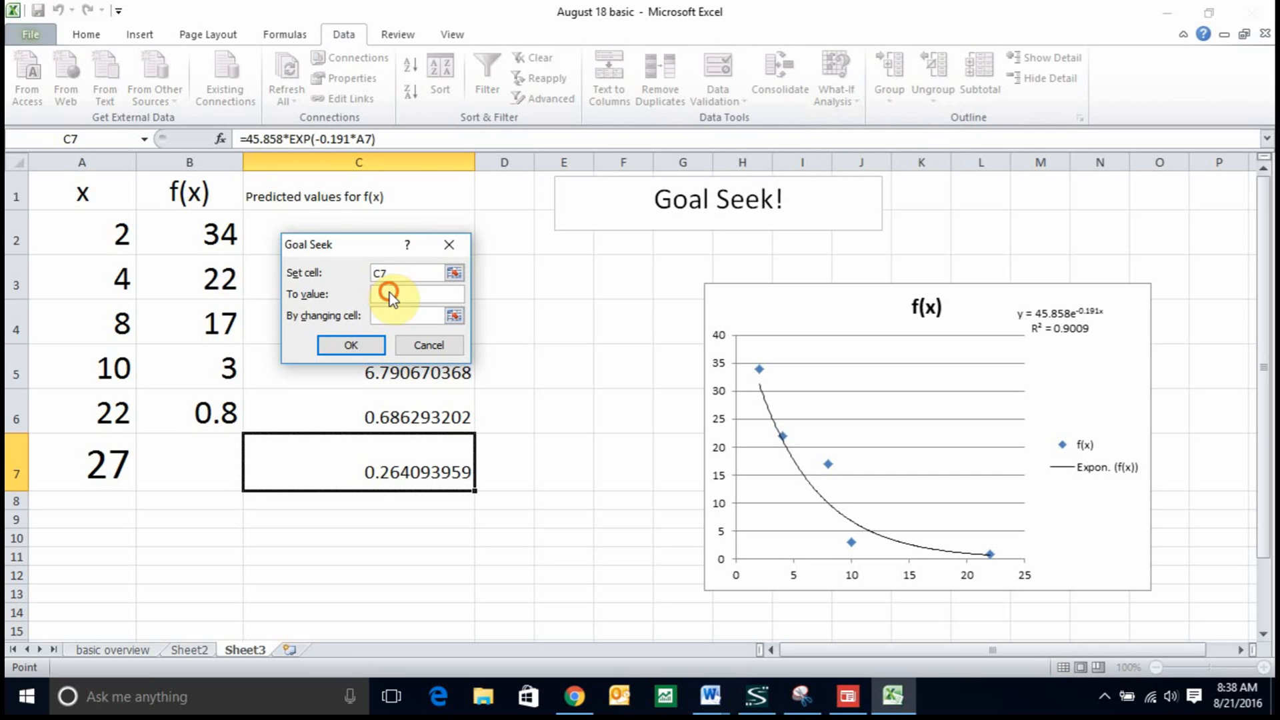
type("0")
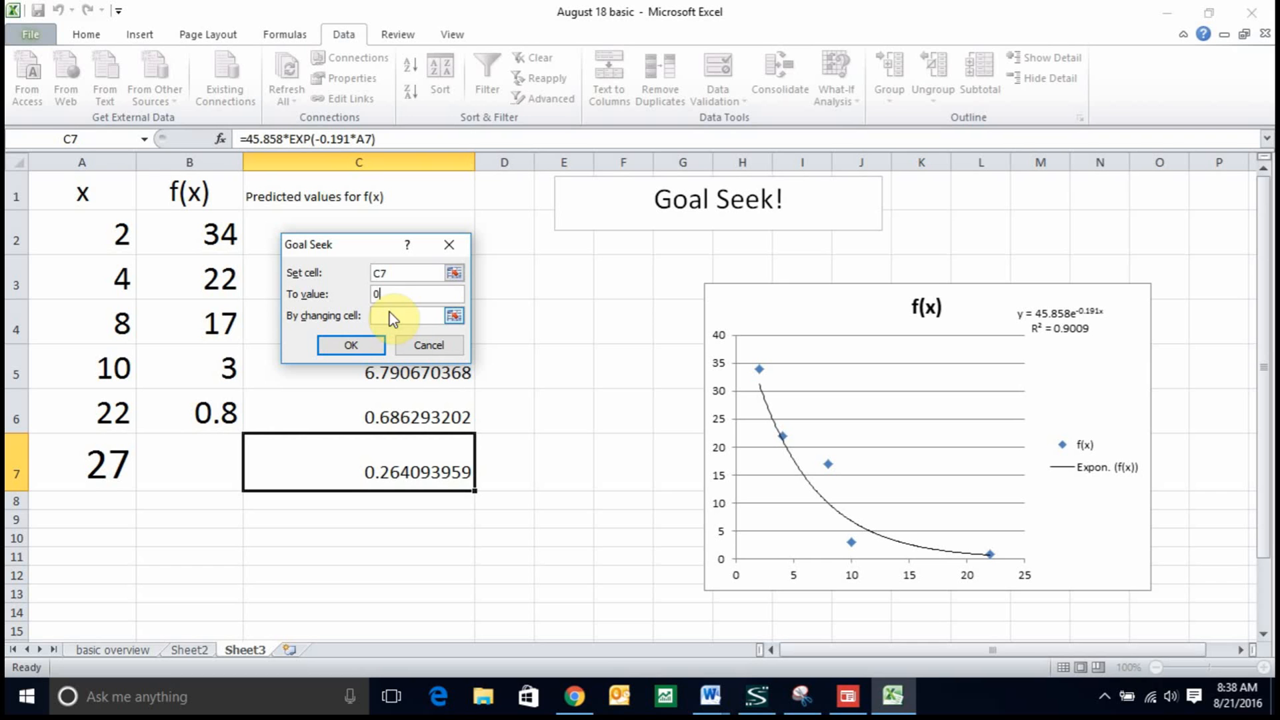
left_click(81, 464)
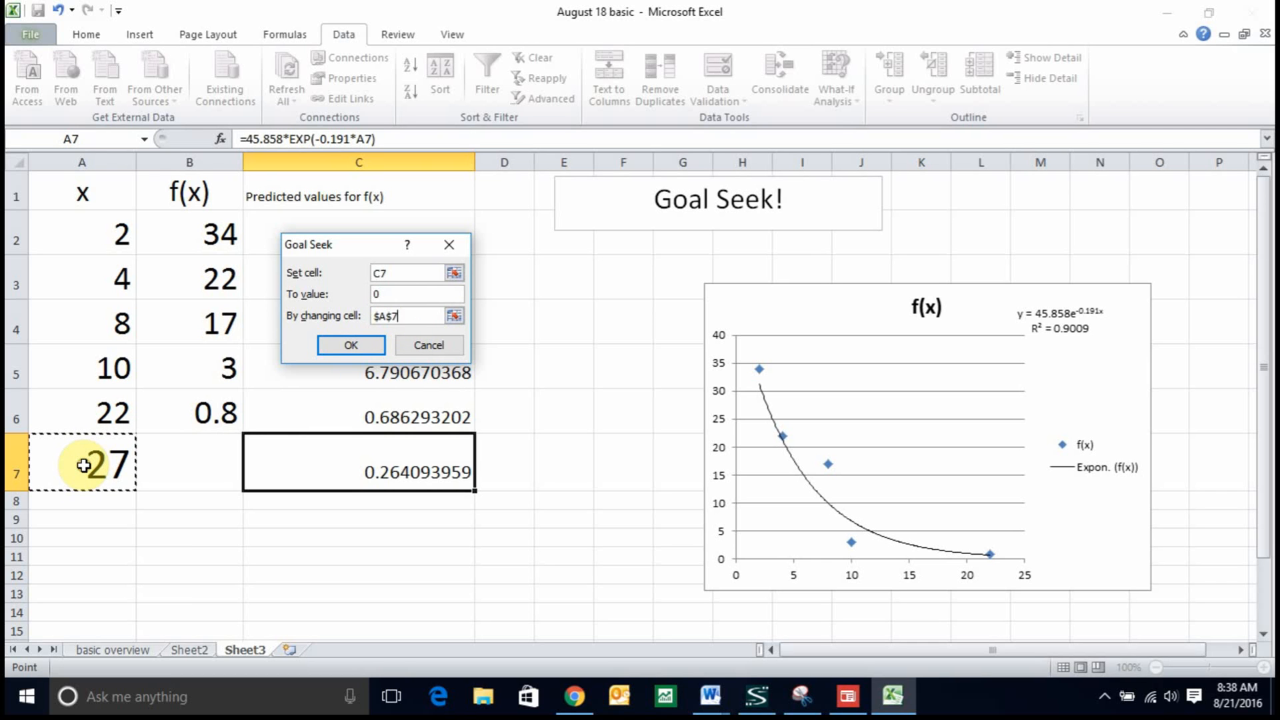
mouse_move(262, 399)
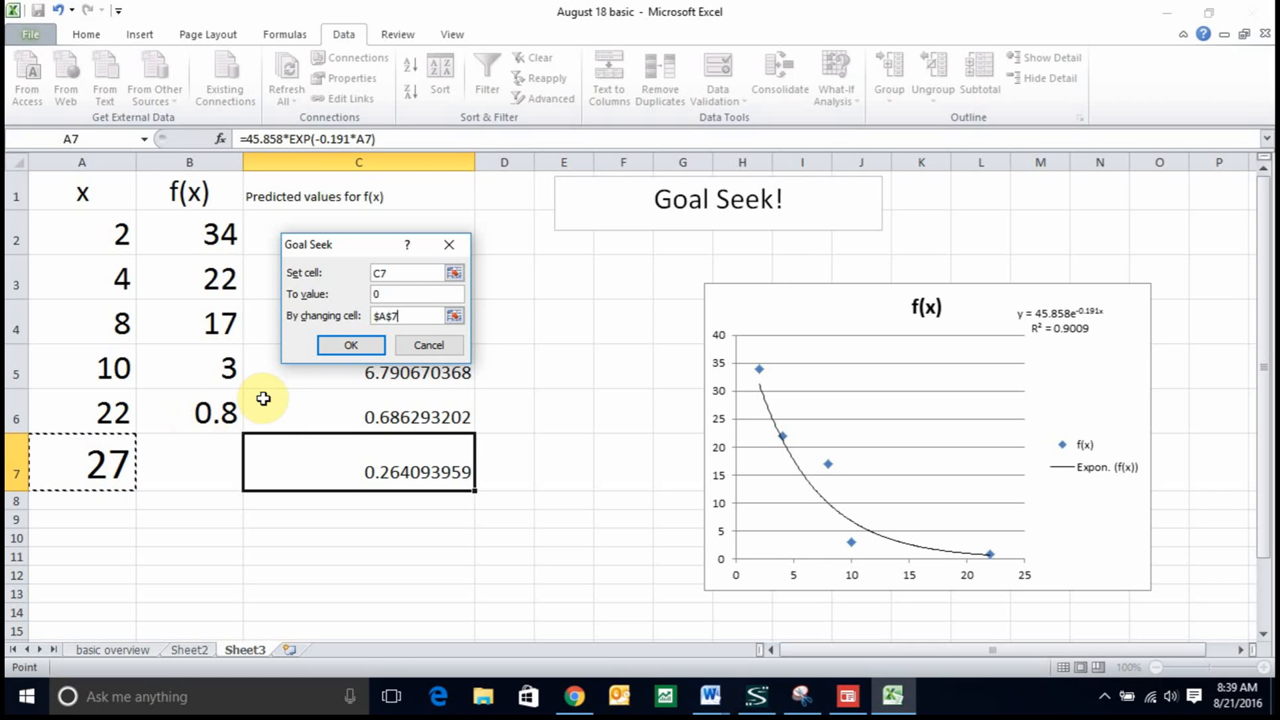
left_click(350, 344)
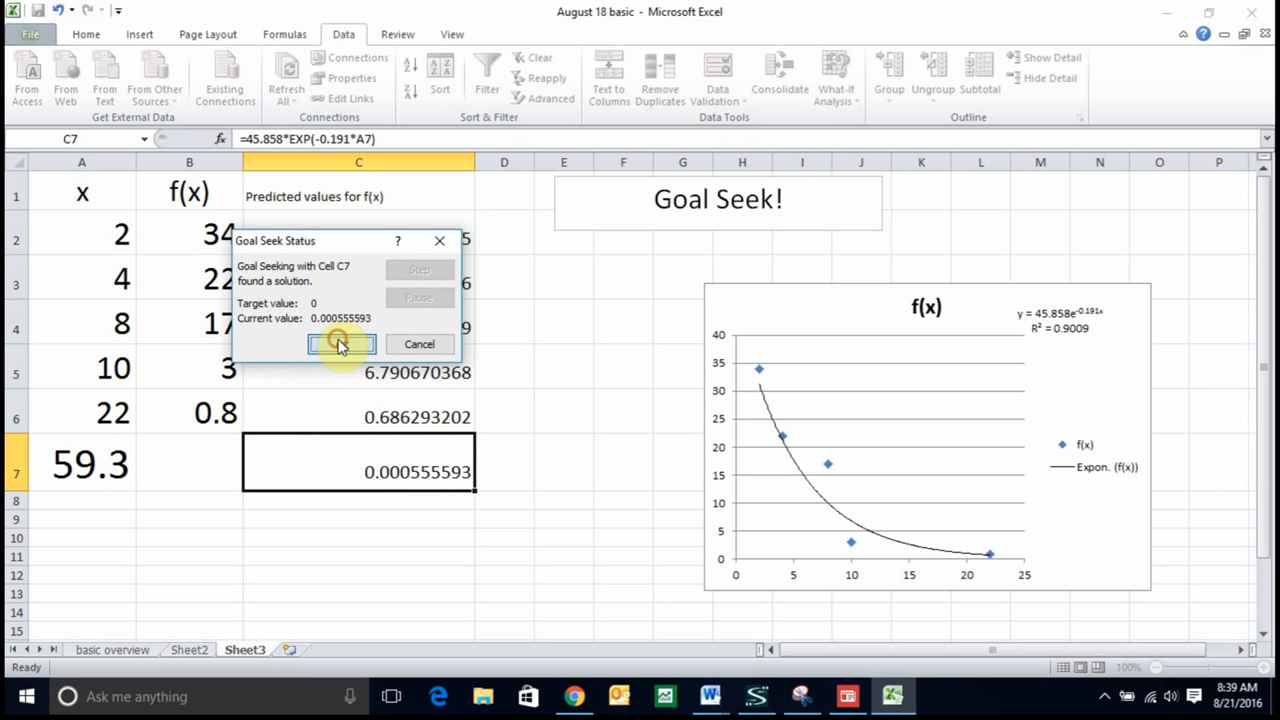
left_click(341, 344)
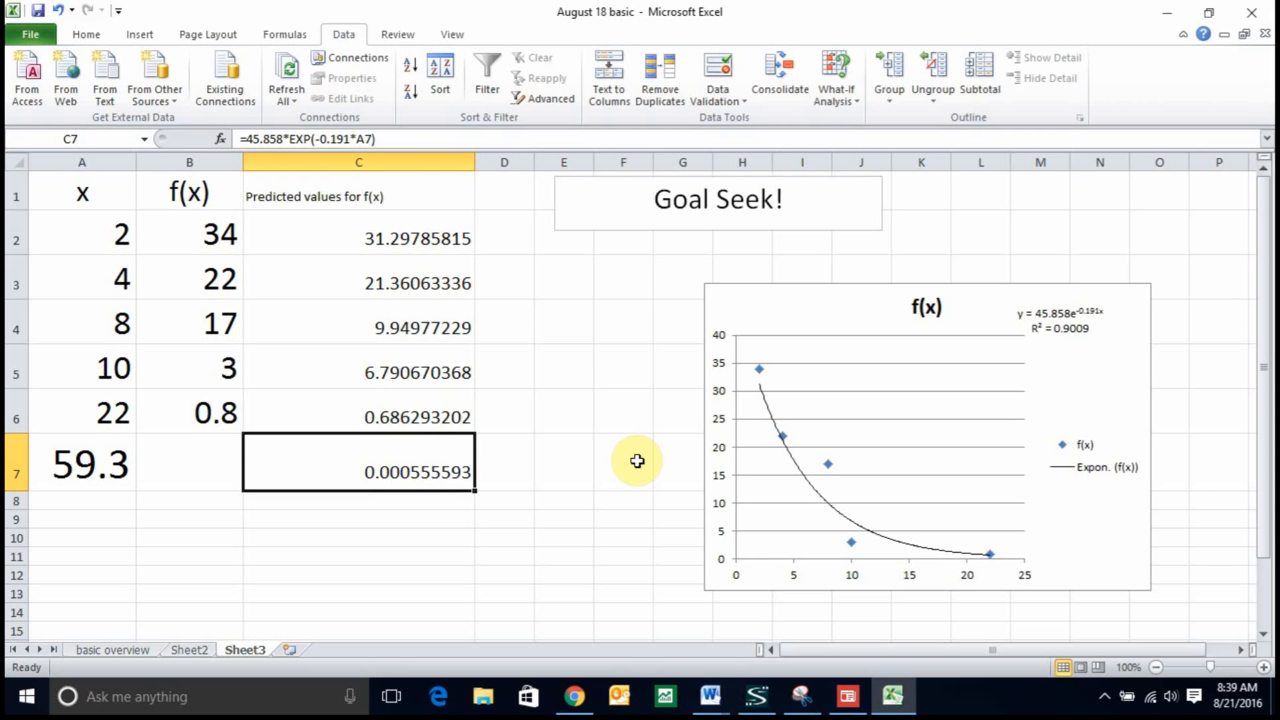
mouse_move(389, 262)
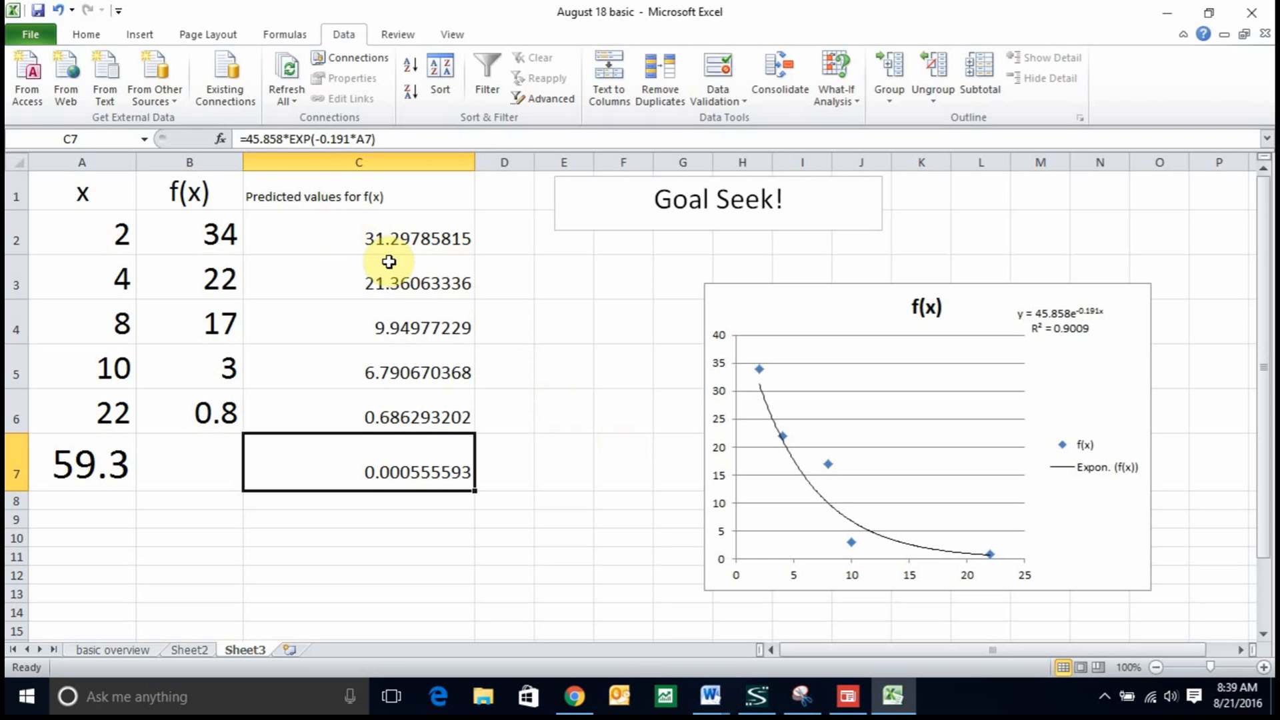
mouse_move(423, 494)
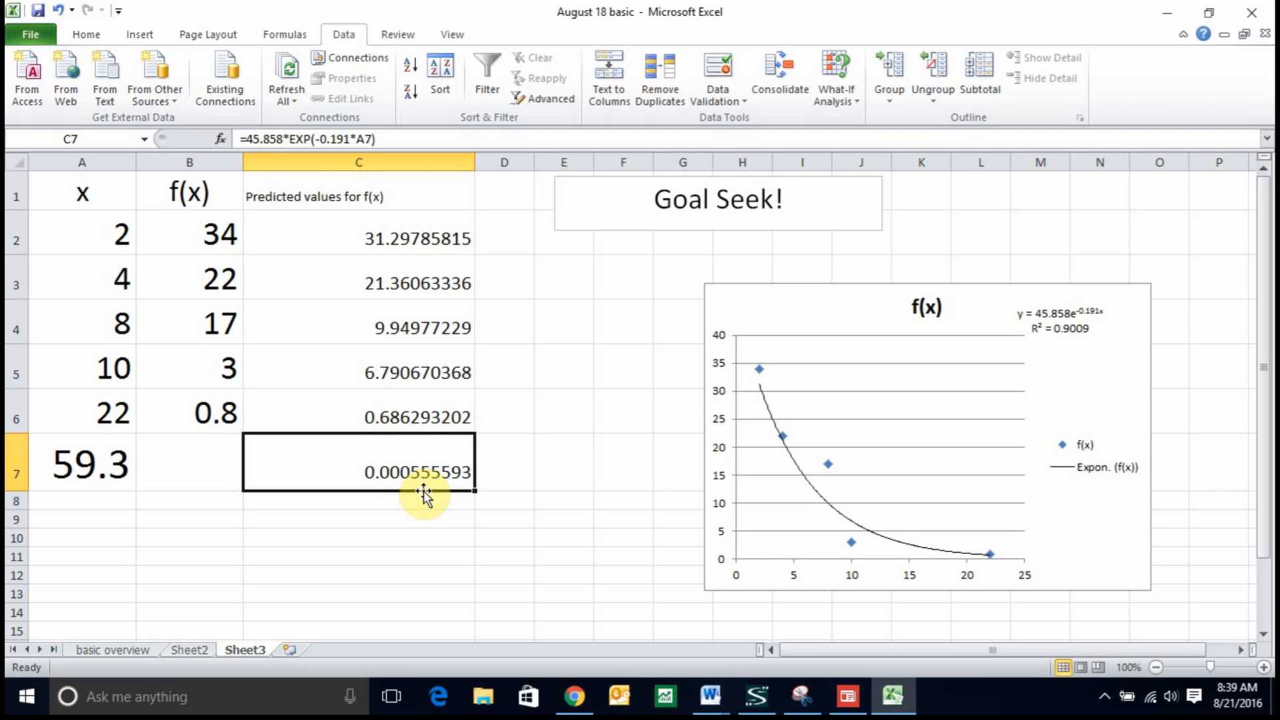
mouse_move(732, 228)
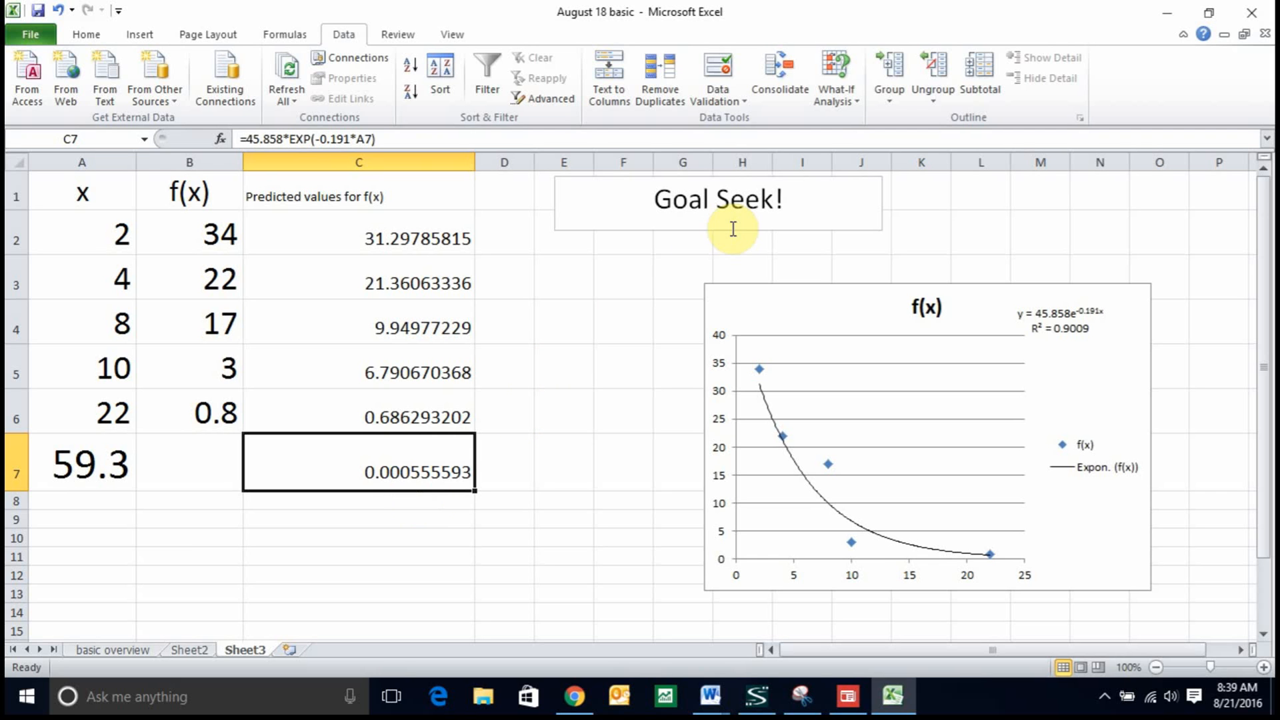